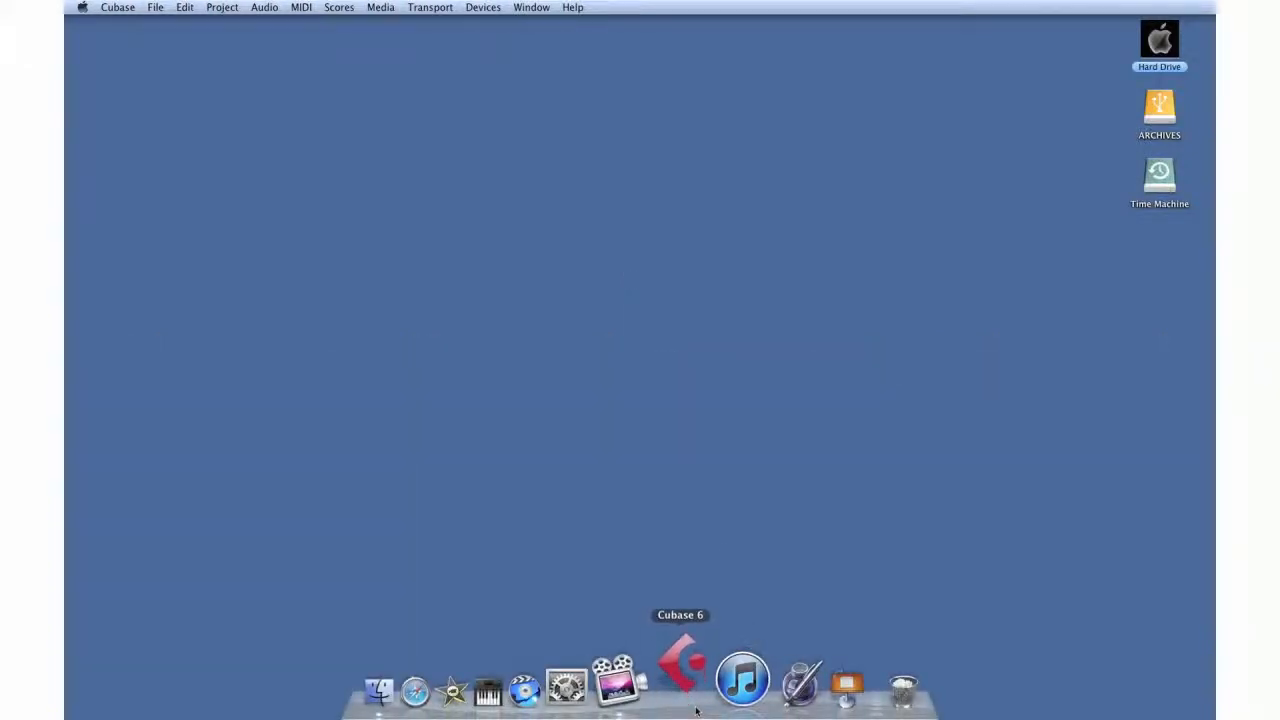
Step: Launch Cubase 6 from its Dock icon
{"action": "left_click", "coordinate": [681, 685]}
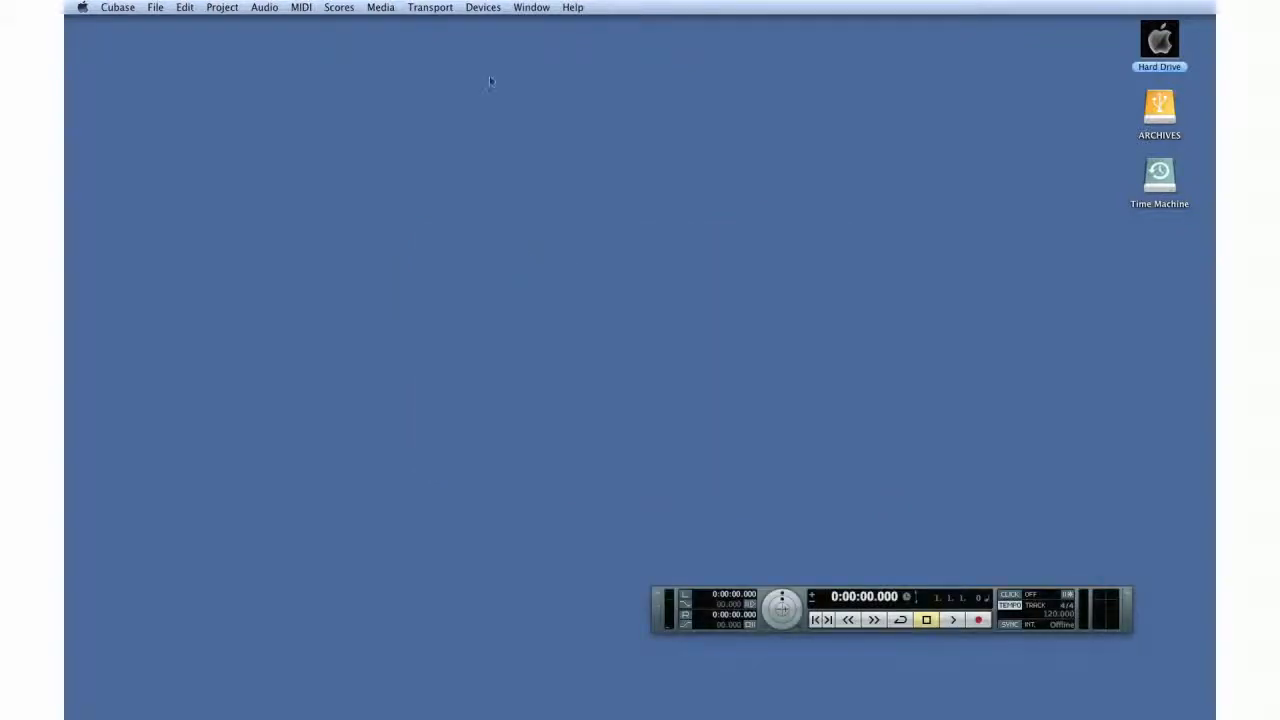
Step: Open Device Setup, browse the Remote, Transport and Video categories, then show MIDI Port Setup
{"action": "left_click", "coordinate": [483, 7]}
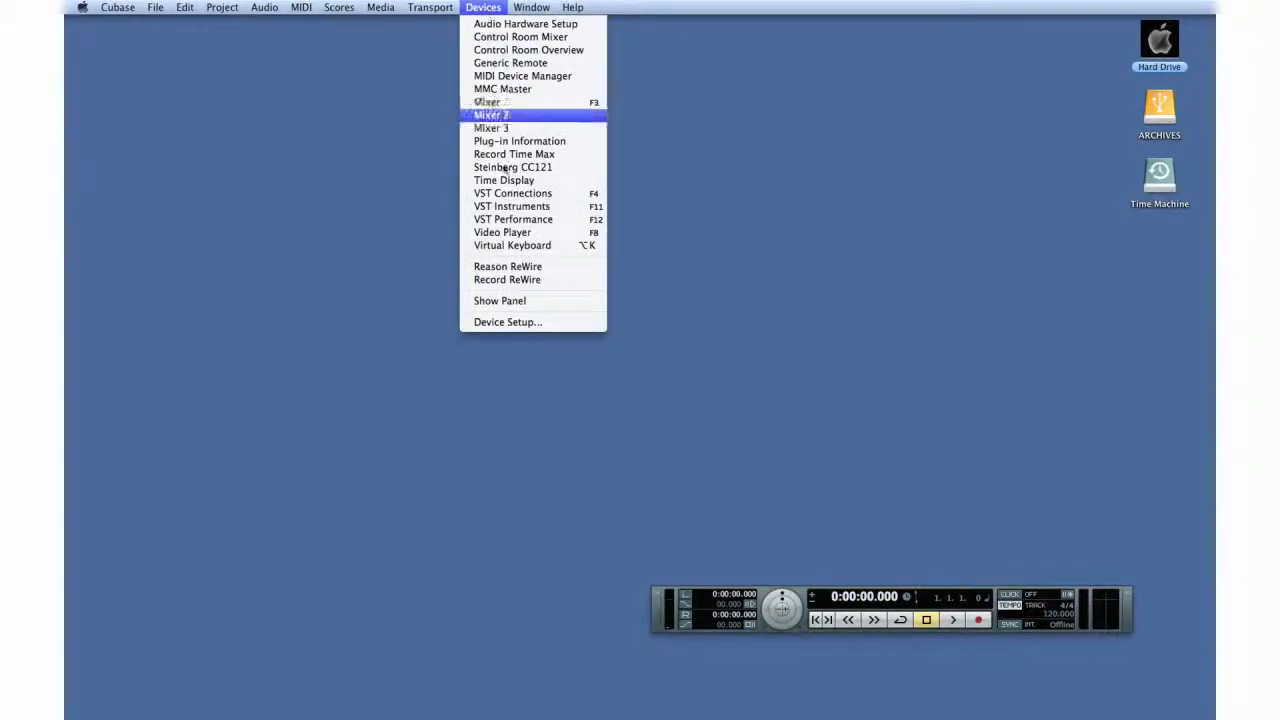
{"action": "left_click", "coordinate": [507, 321]}
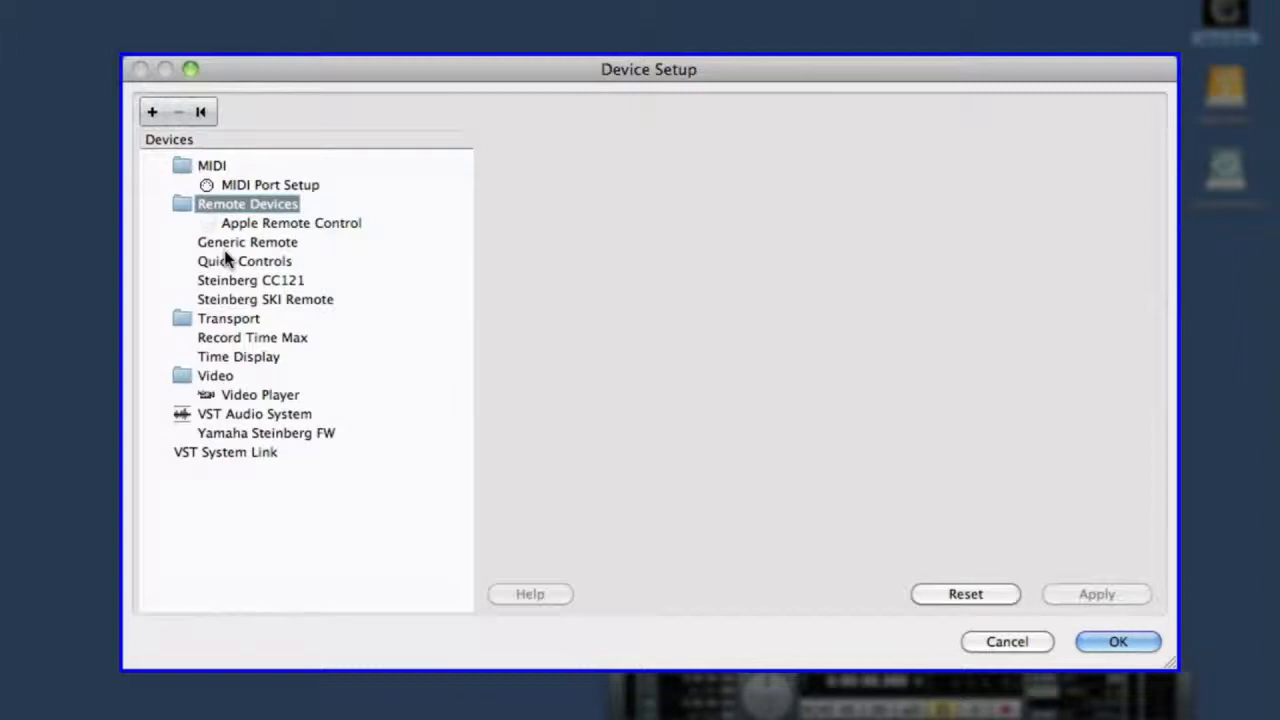
{"action": "left_click", "coordinate": [228, 318]}
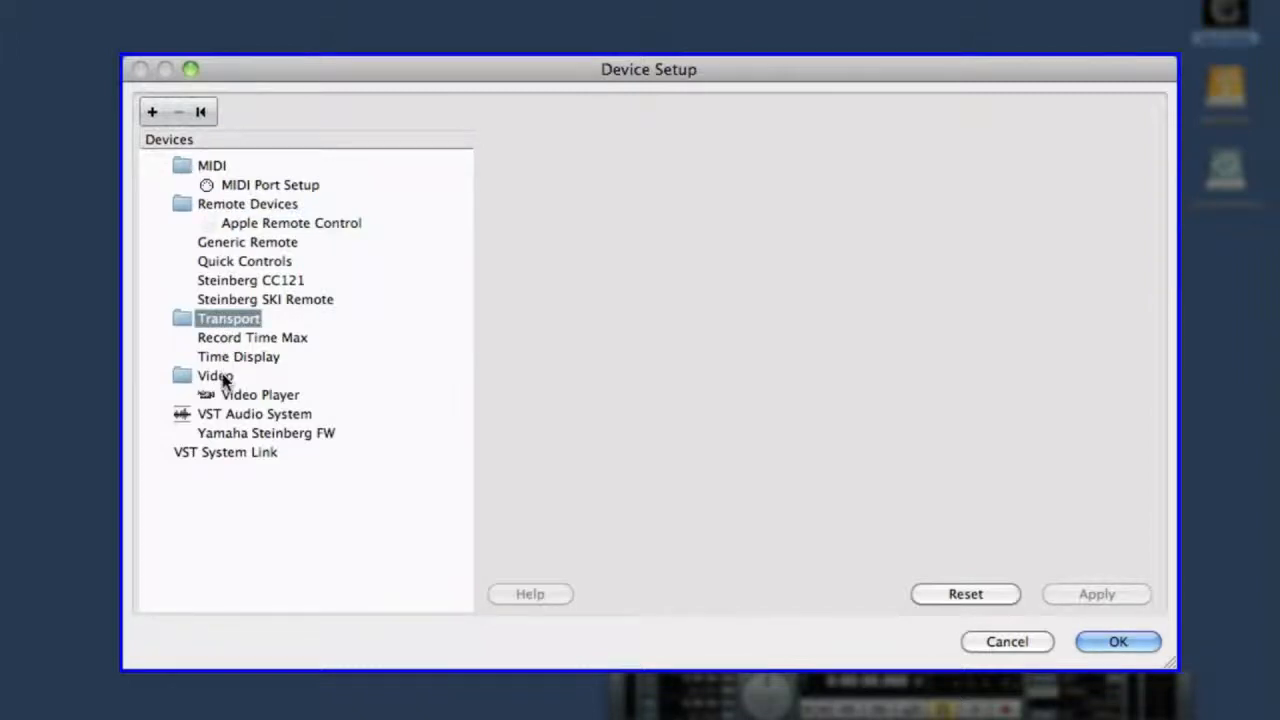
{"action": "left_click", "coordinate": [214, 375]}
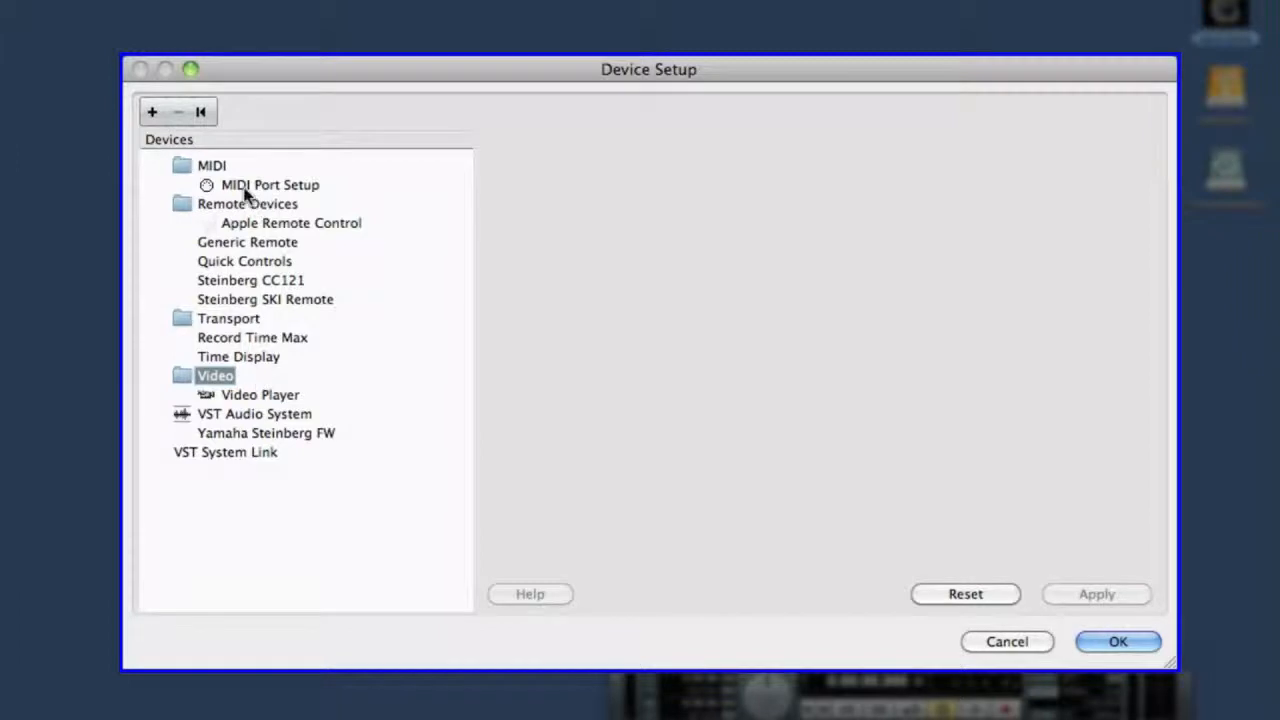
{"action": "left_click", "coordinate": [211, 165]}
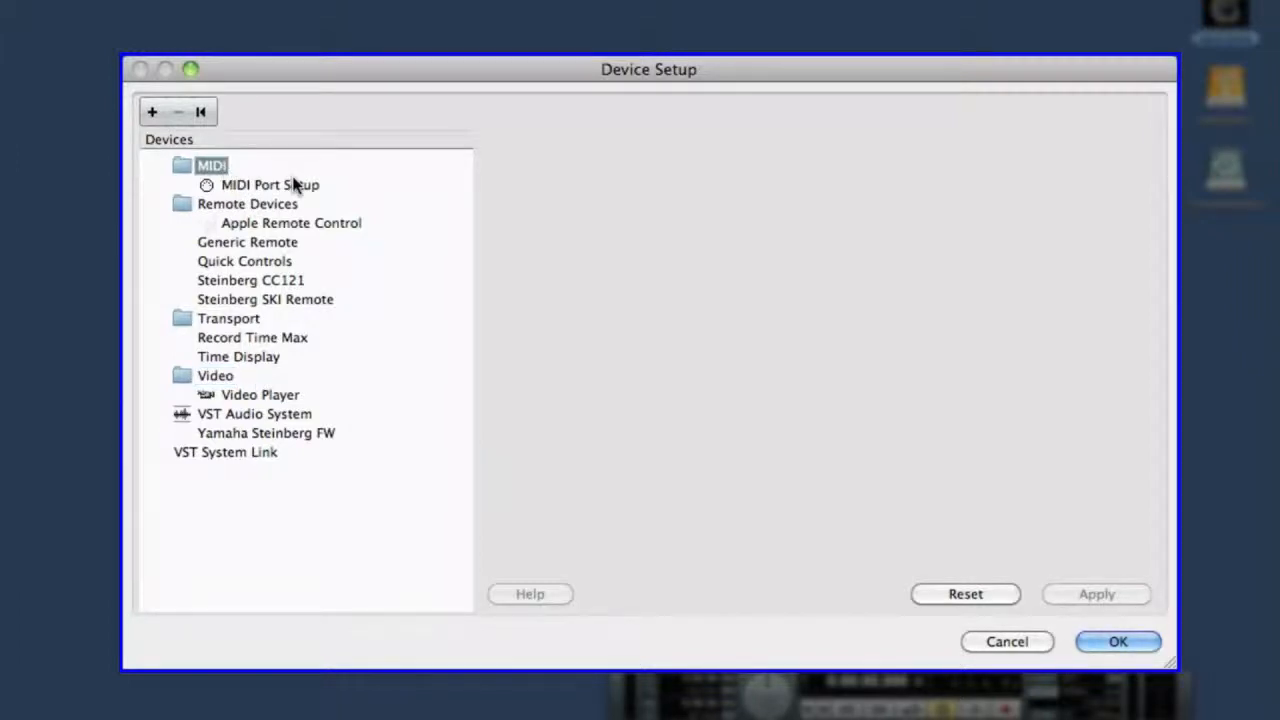
{"action": "left_click", "coordinate": [270, 184]}
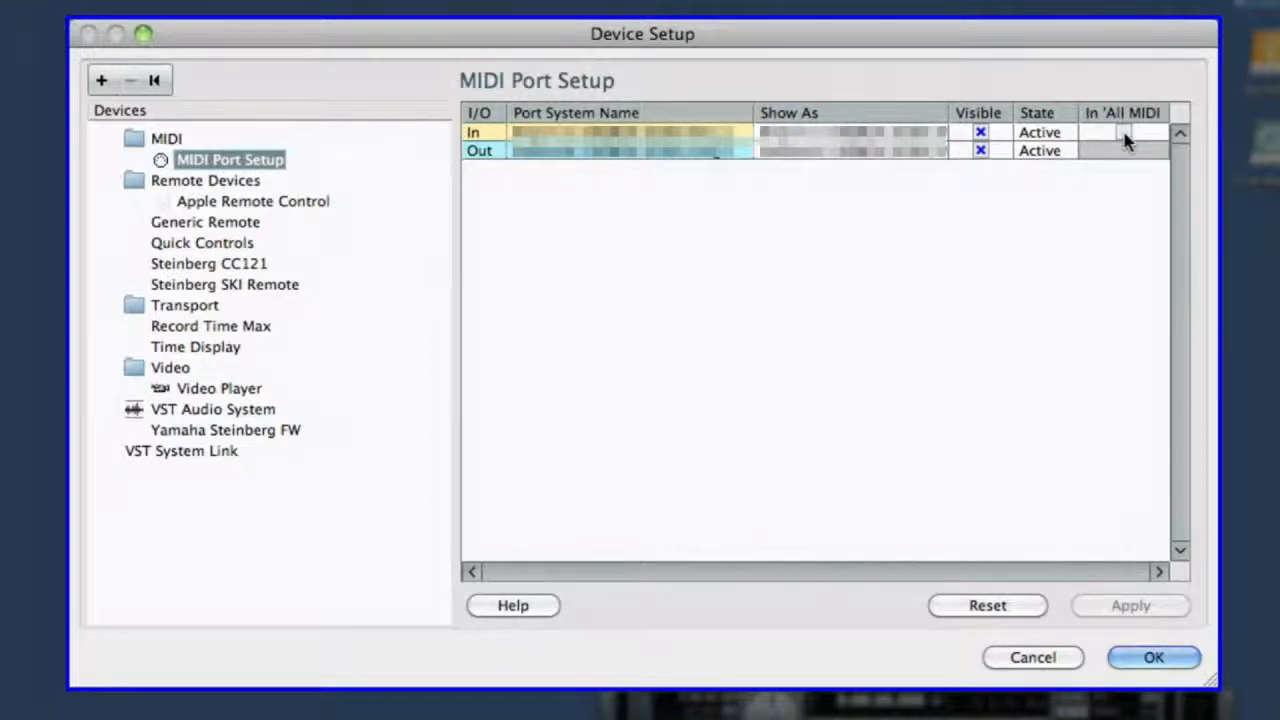
Step: Tick 'In All MIDI Inputs' for the MIDI In port and keep the Out port Visible
{"action": "left_click", "coordinate": [1123, 131]}
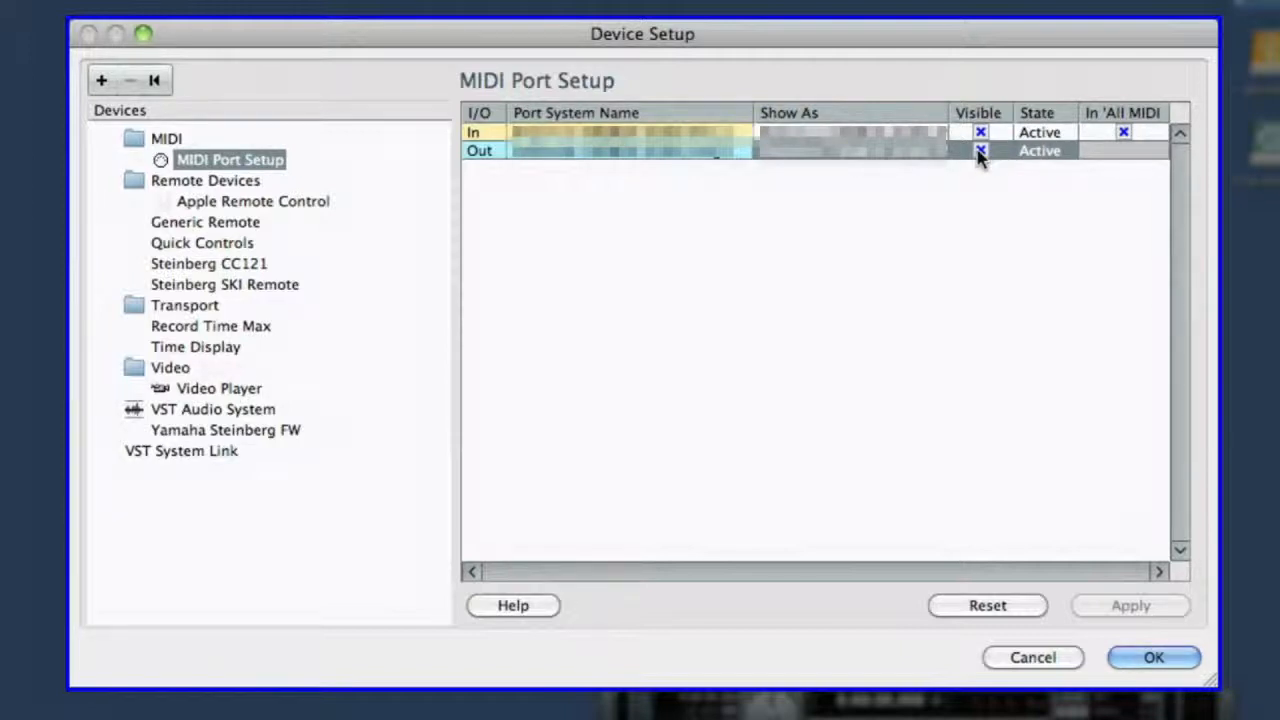
{"action": "left_click", "coordinate": [980, 150]}
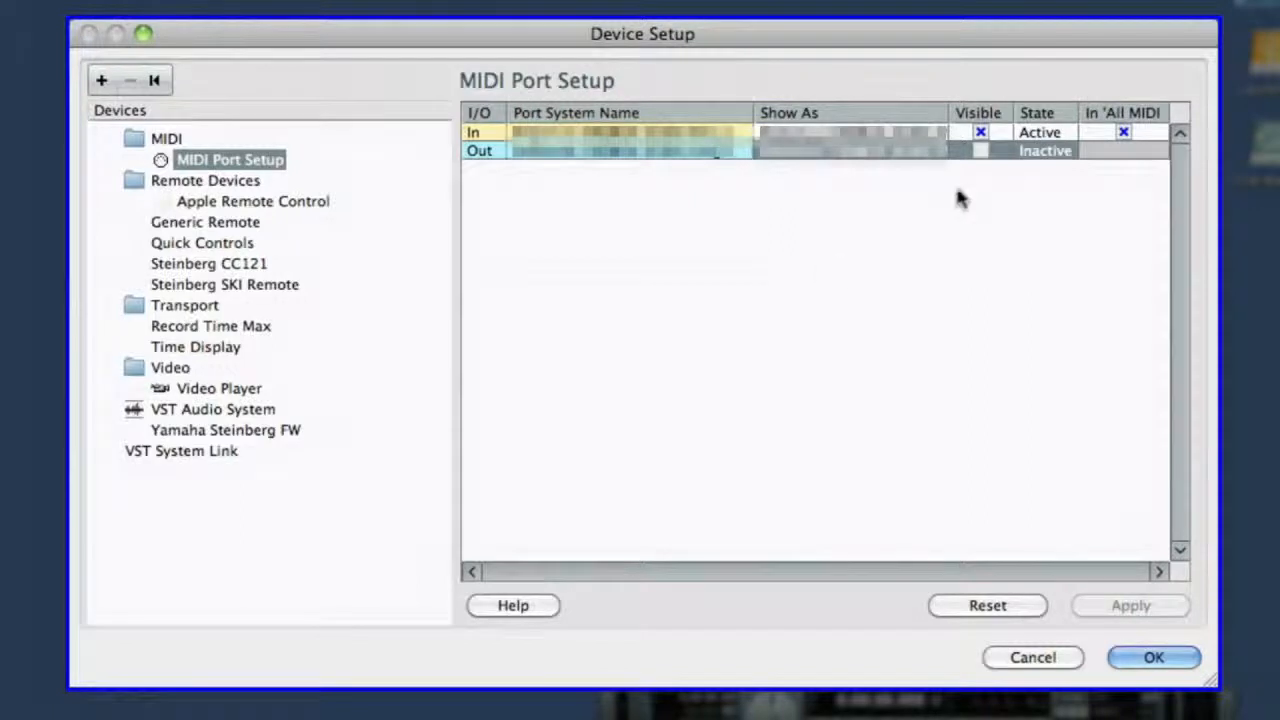
{"action": "left_click", "coordinate": [980, 150]}
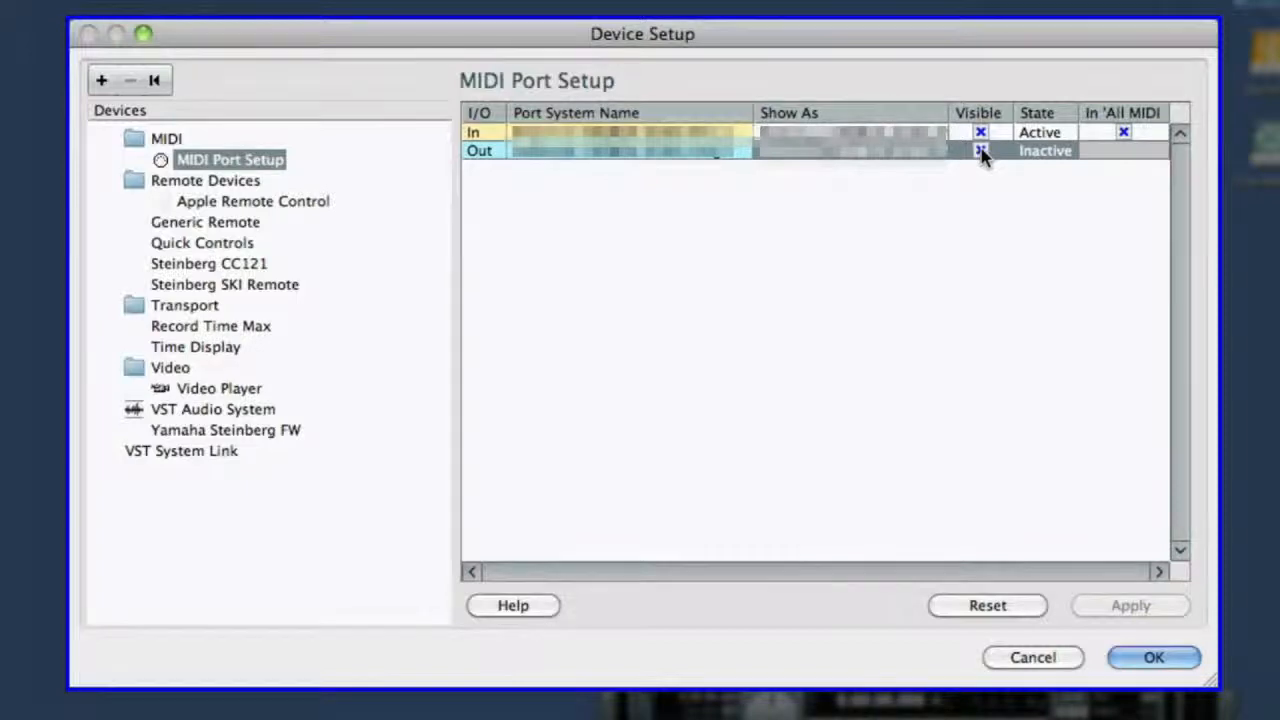
{"action": "left_click", "coordinate": [212, 408]}
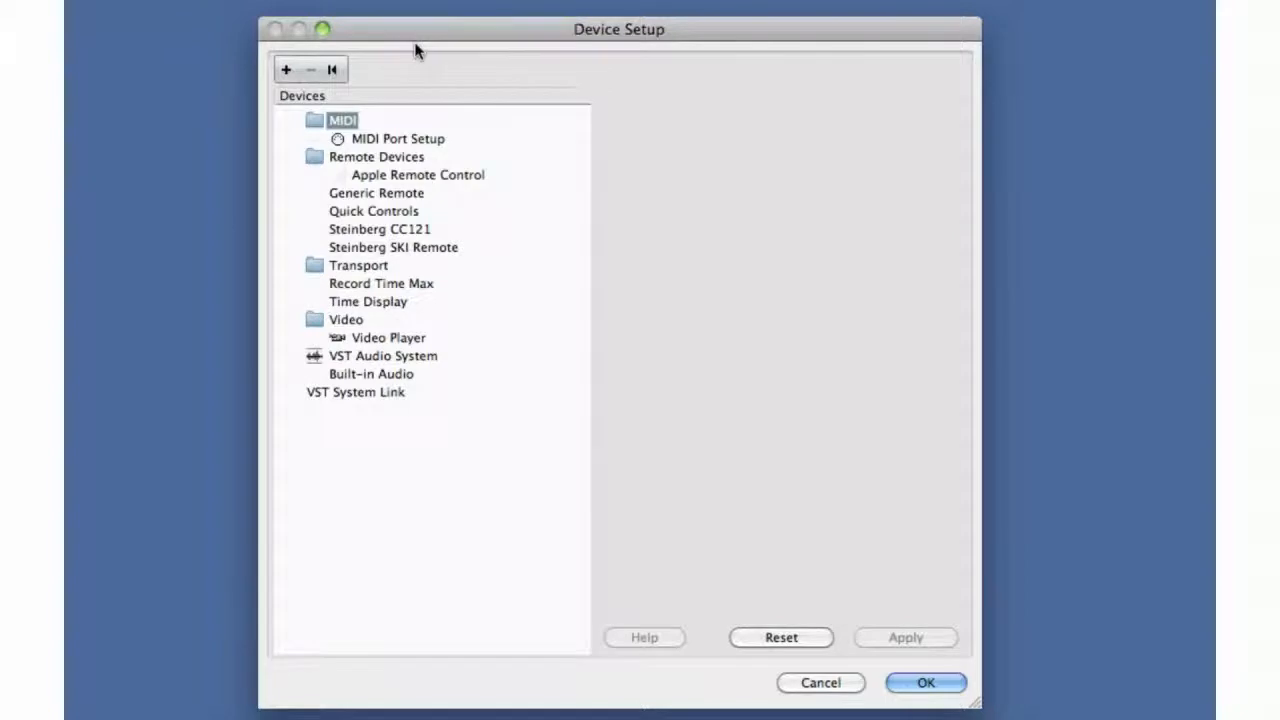
{"action": "mouse_move", "coordinate": [405, 341]}
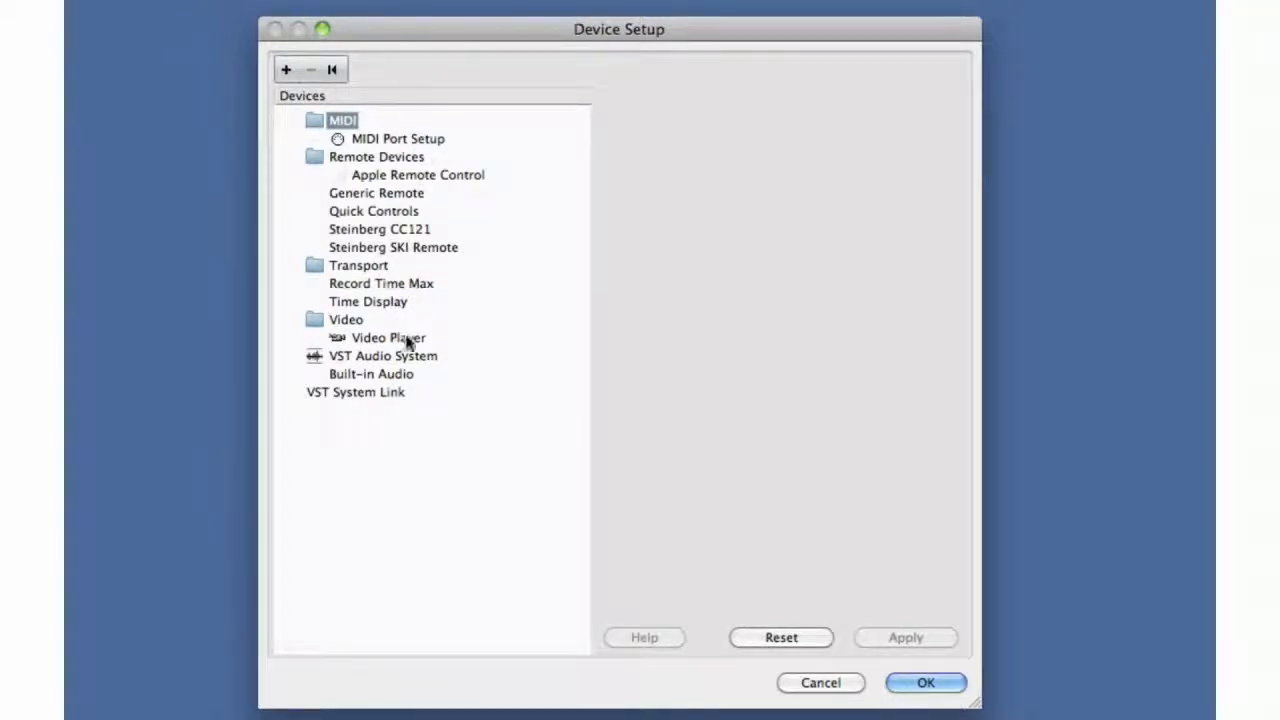
Step: Switch the VST Audio System ASIO driver from Built-in Audio to Yamaha Steinberg FW
{"action": "left_click", "coordinate": [382, 356]}
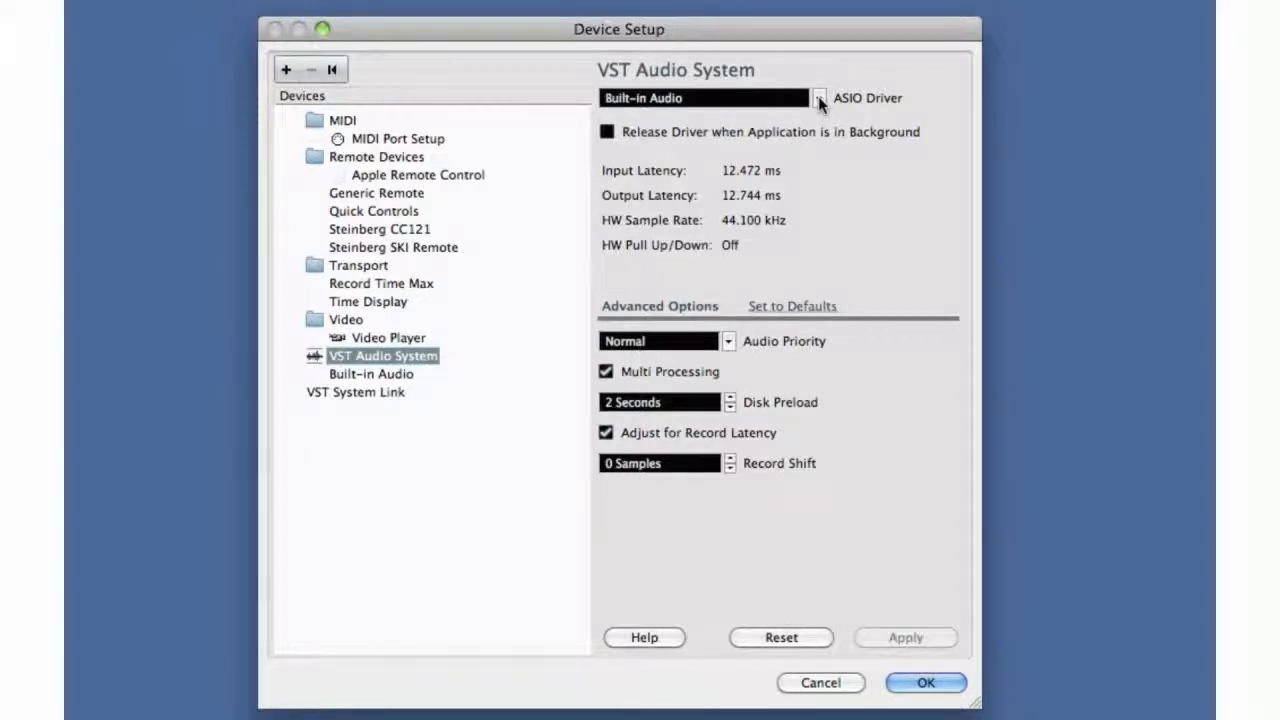
{"action": "left_click", "coordinate": [817, 97]}
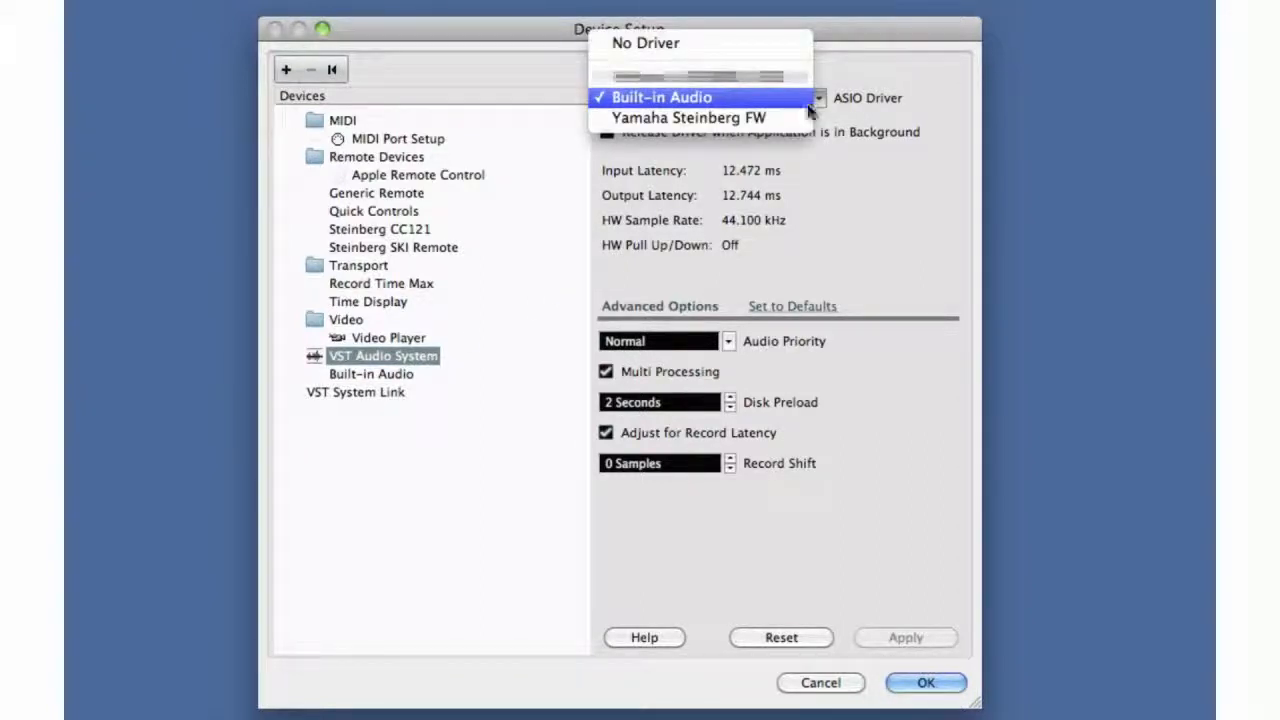
{"action": "left_click", "coordinate": [688, 117]}
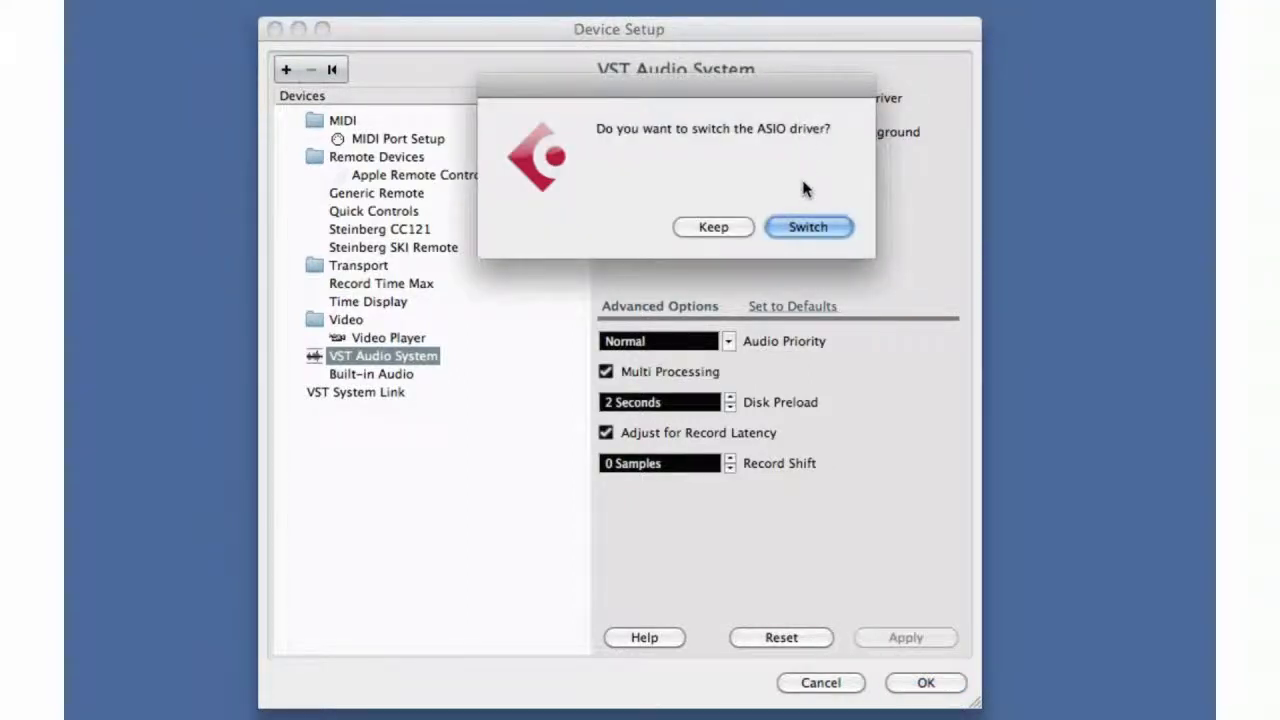
{"action": "left_click", "coordinate": [807, 226]}
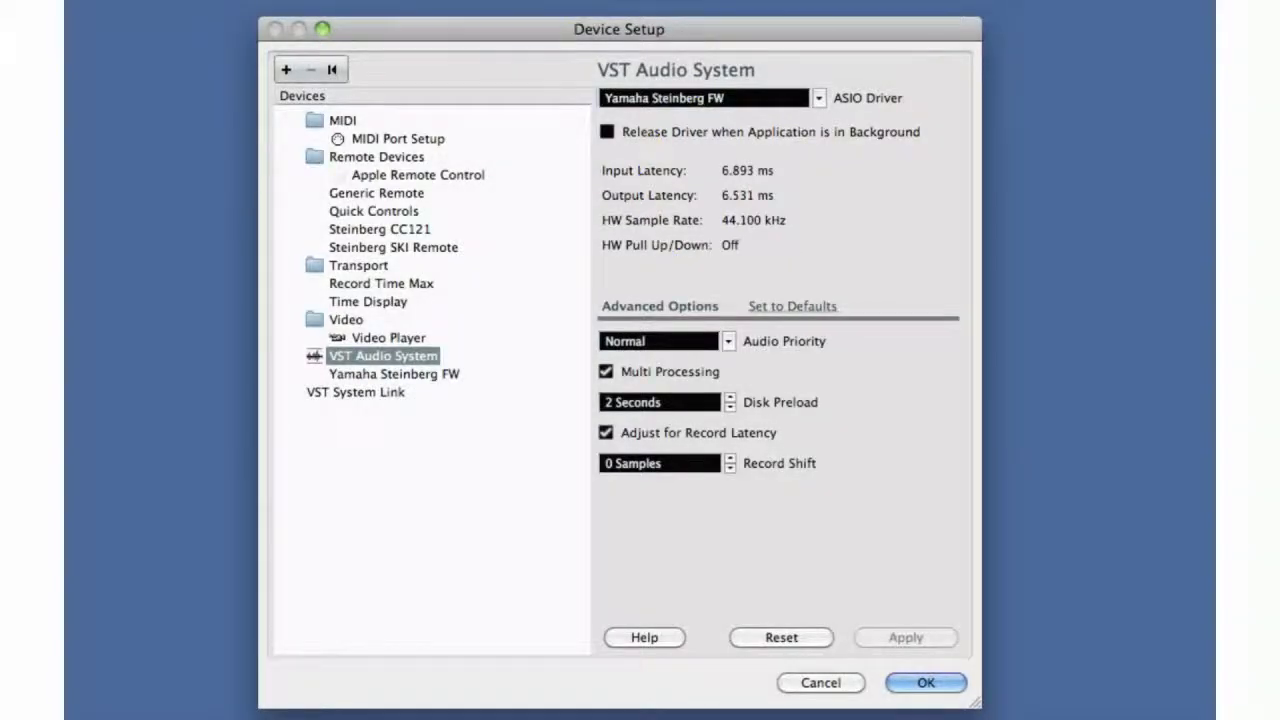
{"action": "mouse_move", "coordinate": [938, 212]}
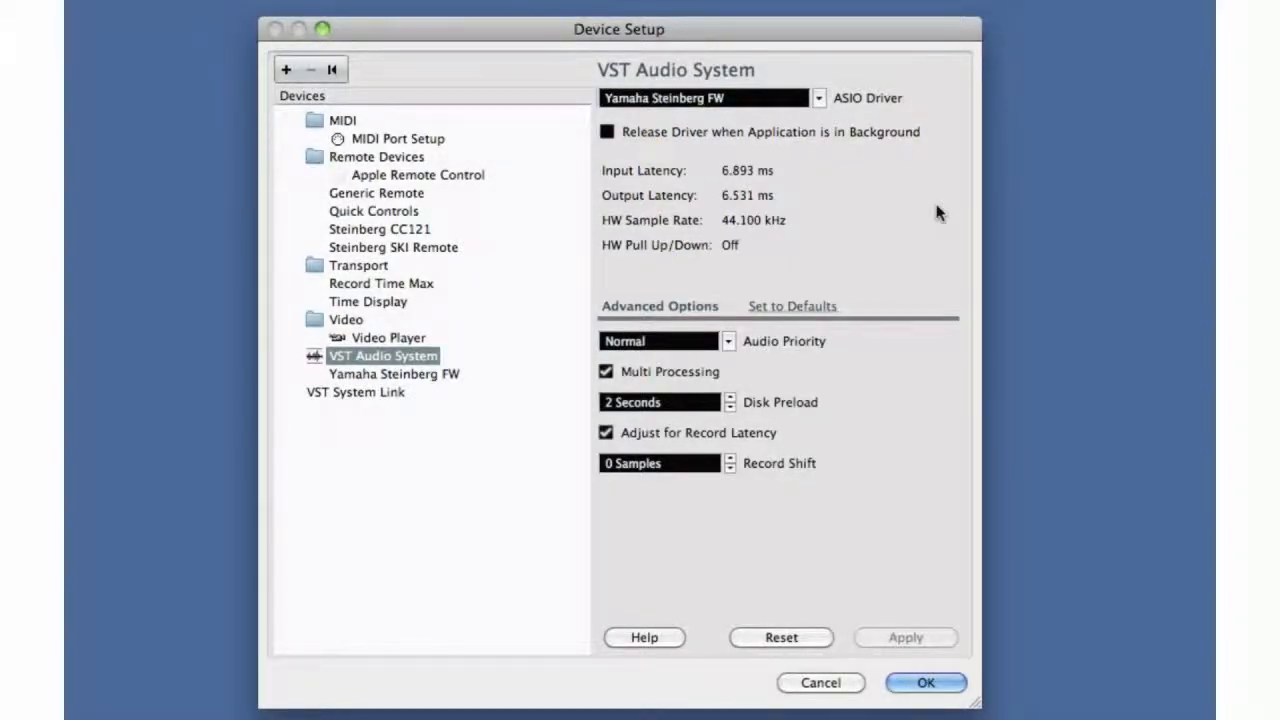
{"action": "mouse_move", "coordinate": [505, 368]}
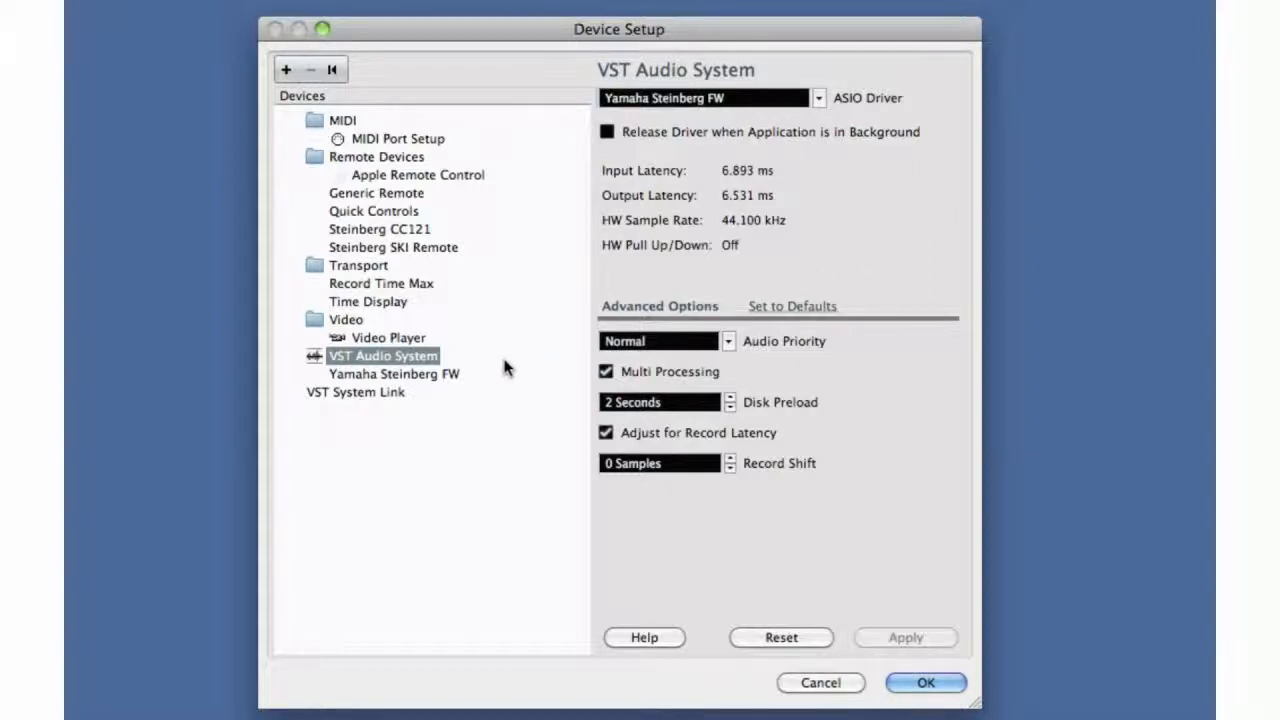
Step: Set the Yamaha Steinberg FW Control Panel buffer size to 1024 samples and close it
{"action": "left_click", "coordinate": [393, 373]}
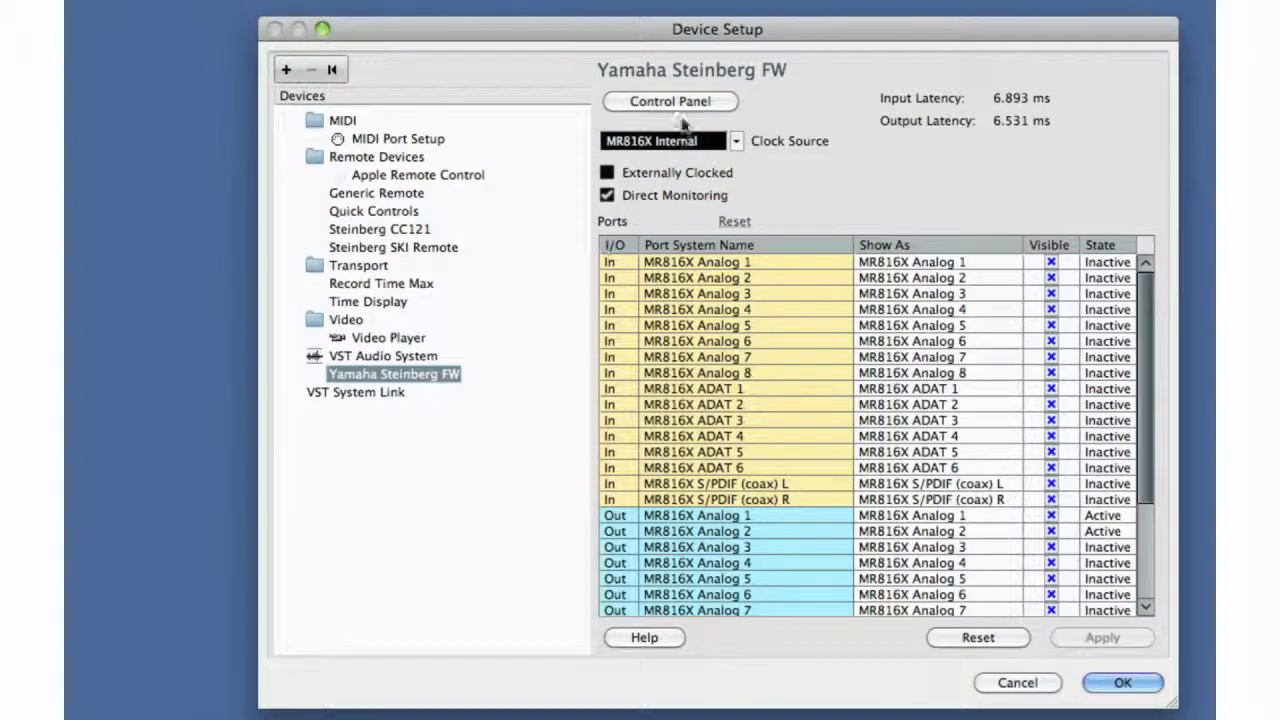
{"action": "left_click", "coordinate": [669, 101]}
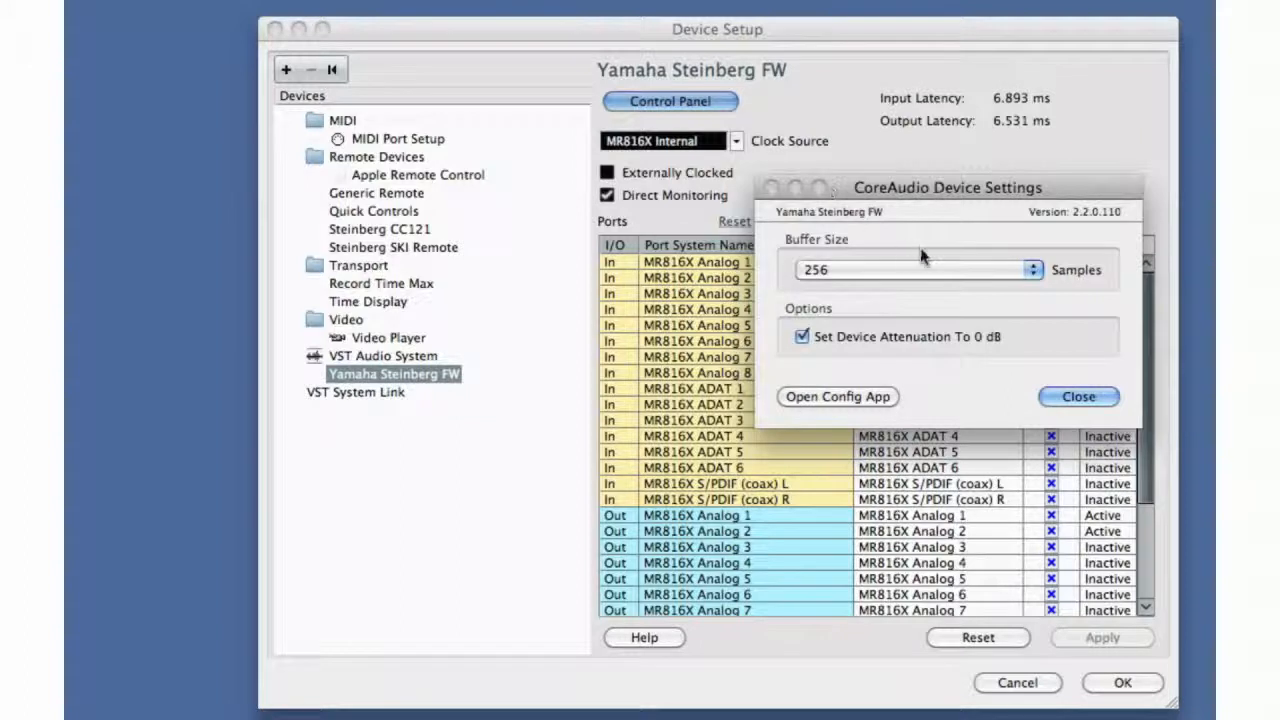
{"action": "left_click", "coordinate": [915, 269]}
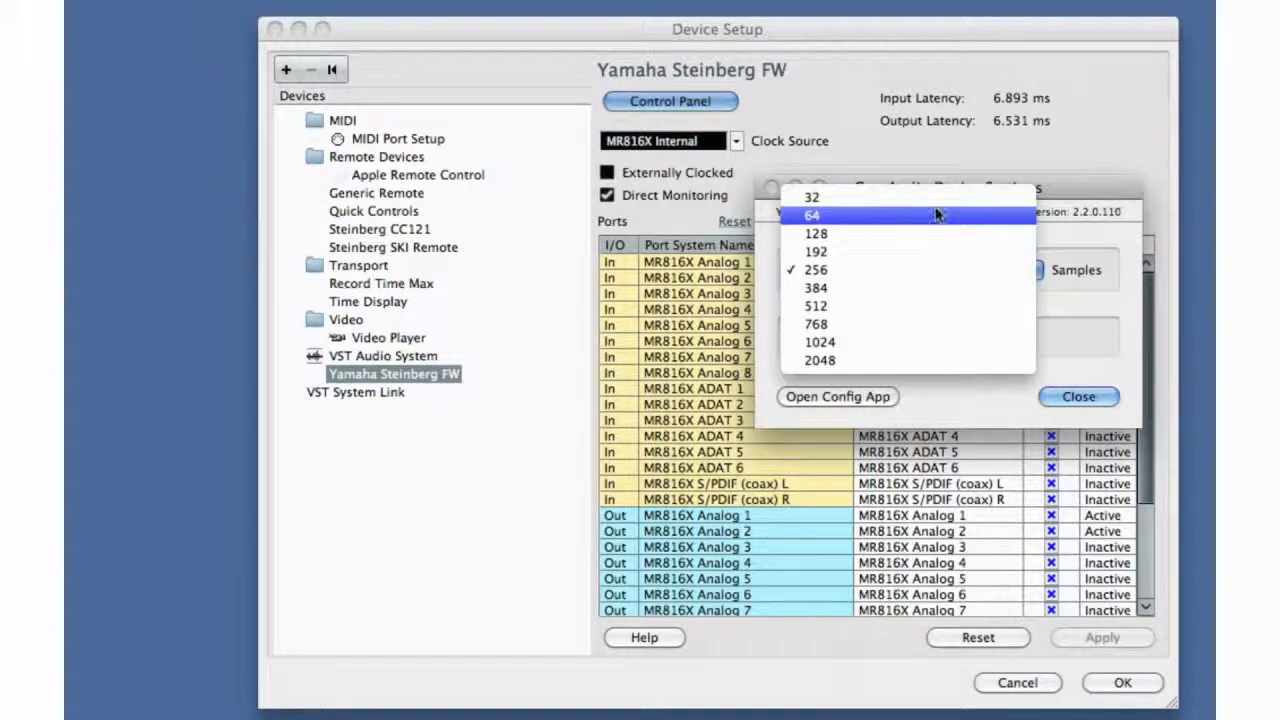
{"action": "left_click", "coordinate": [812, 215]}
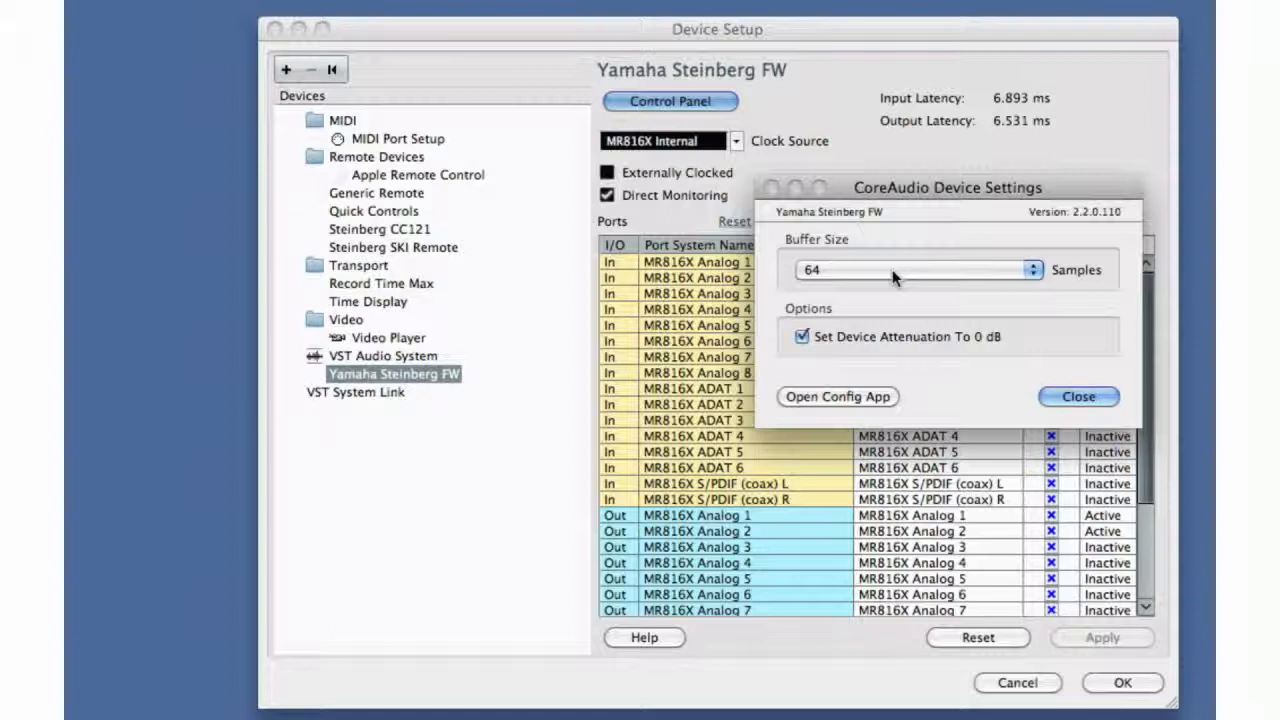
{"action": "left_click", "coordinate": [915, 269]}
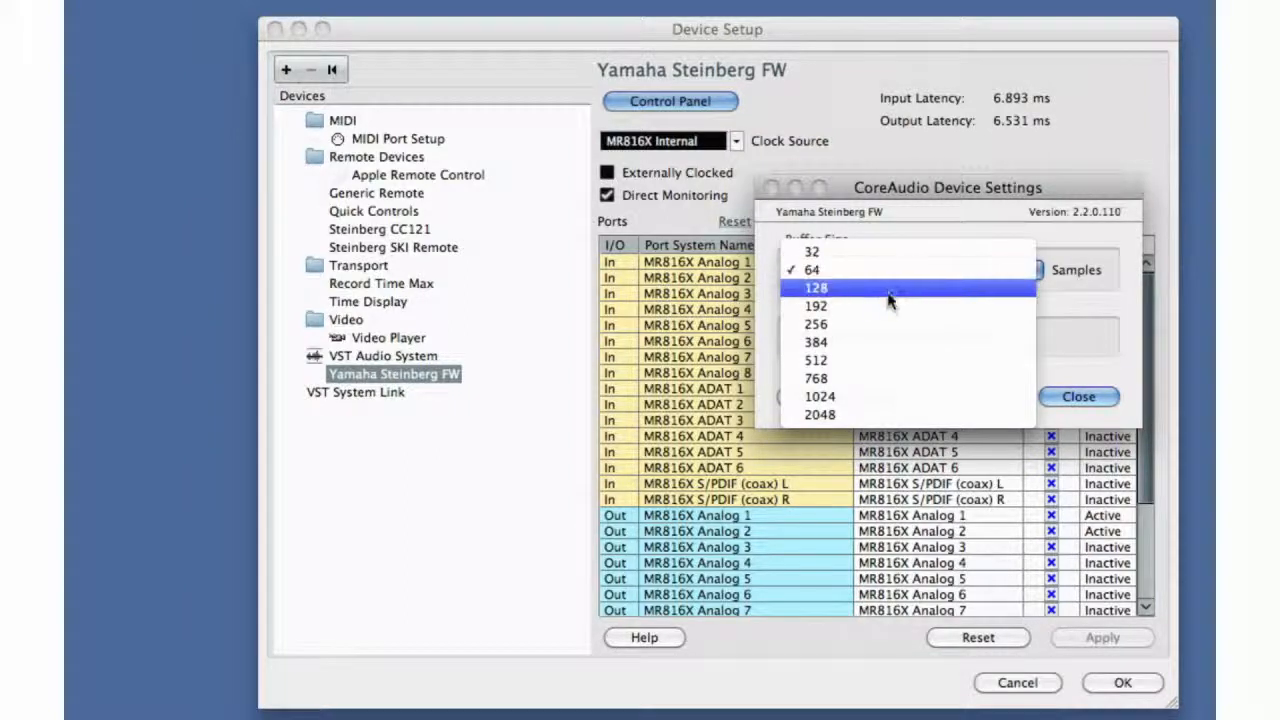
{"action": "left_click", "coordinate": [816, 342]}
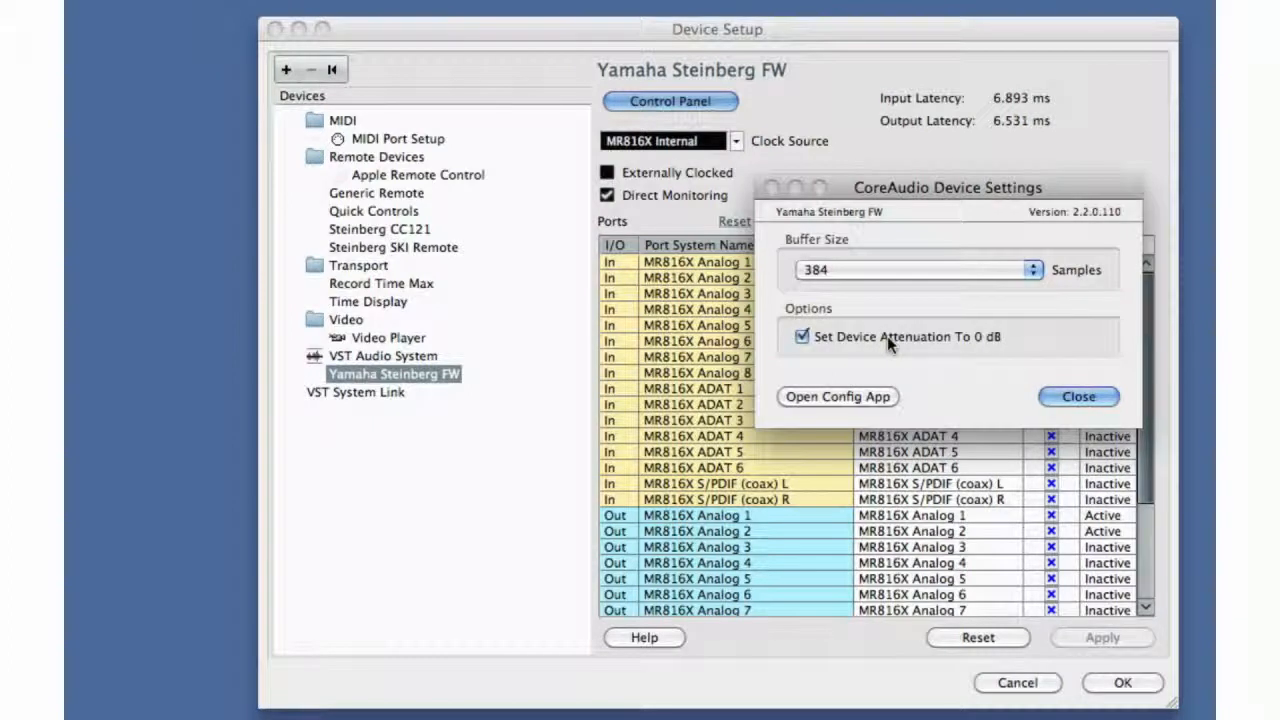
{"action": "mouse_move", "coordinate": [1055, 270]}
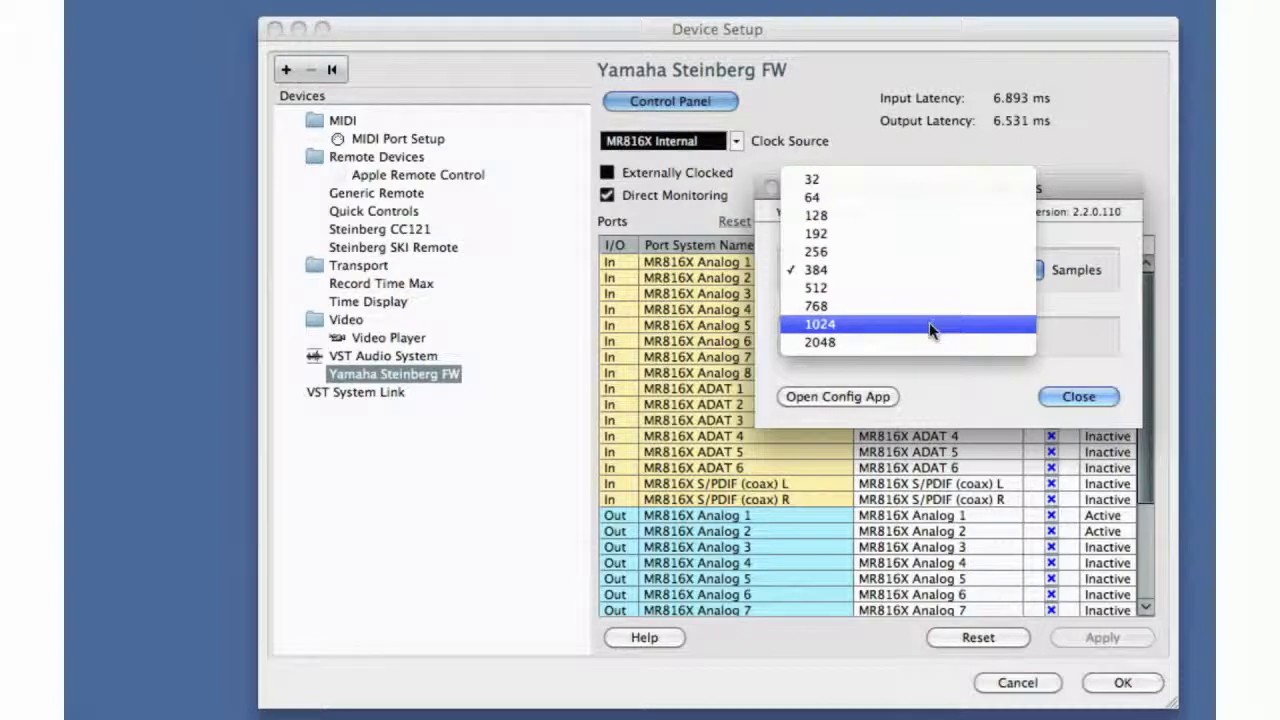
{"action": "left_click", "coordinate": [819, 323]}
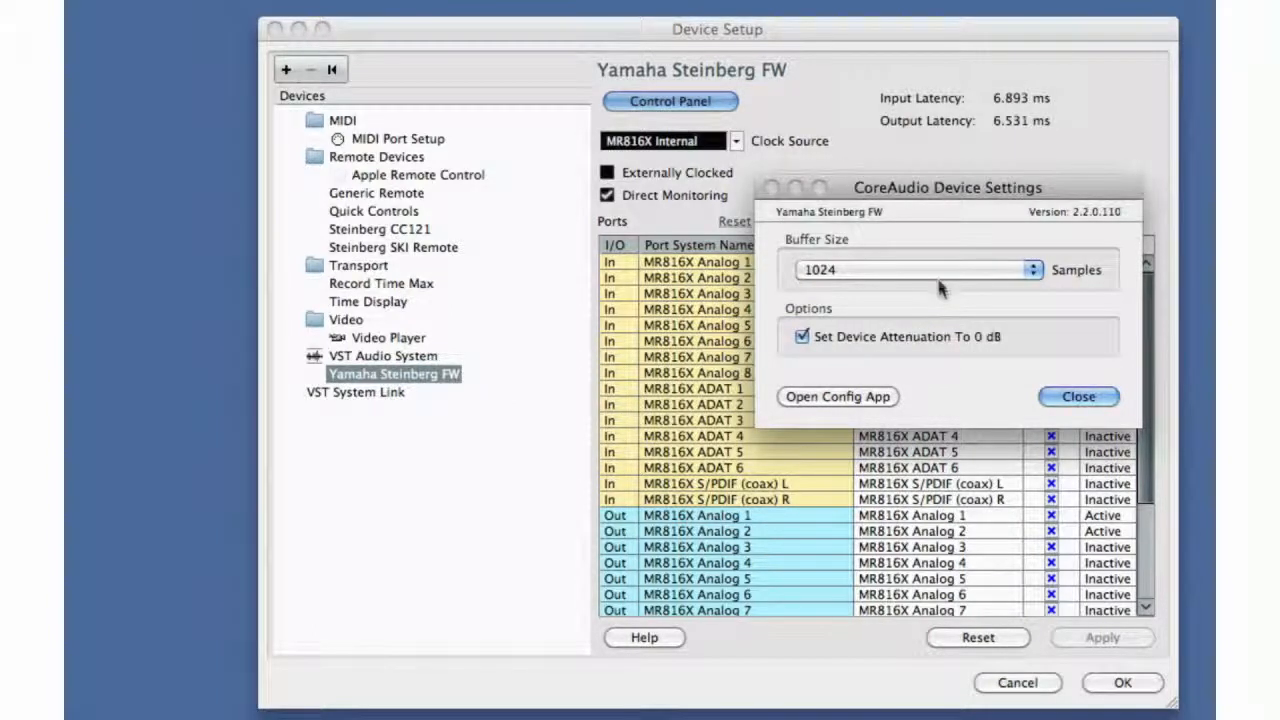
{"action": "left_click", "coordinate": [910, 269]}
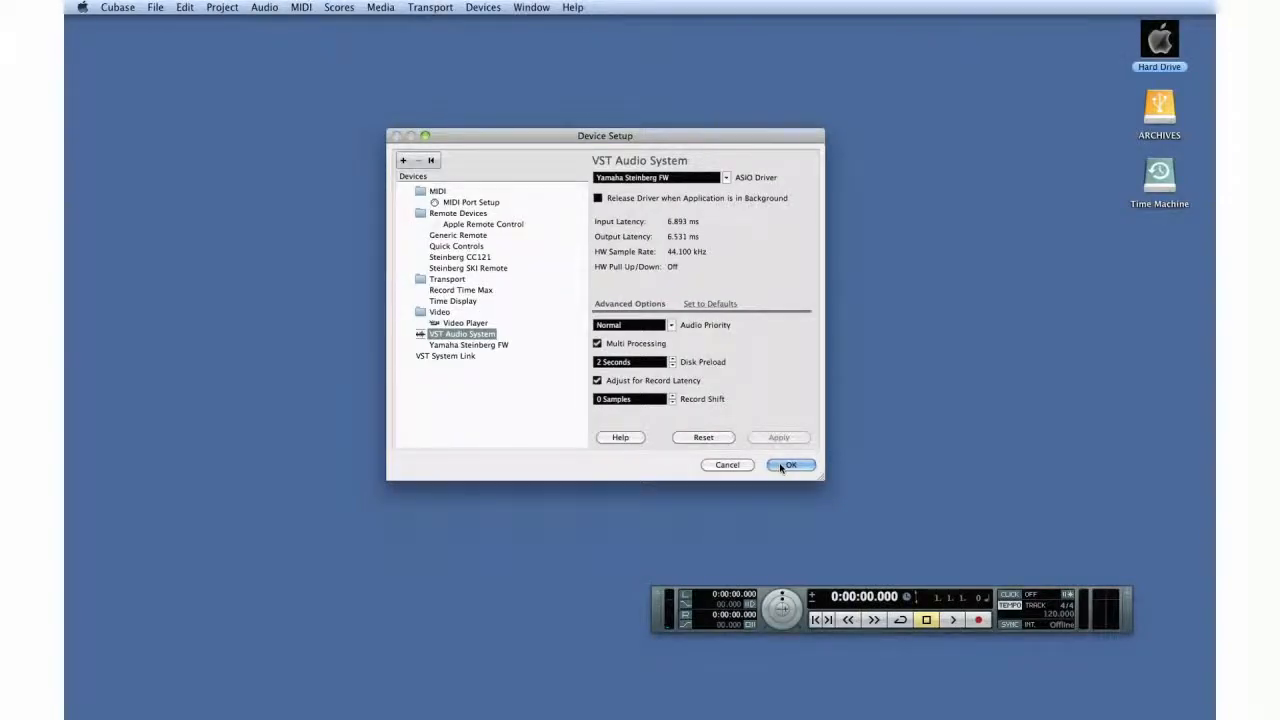
Step: Open VST Connections from the Devices menu, showing the empty Inputs page
{"action": "left_click", "coordinate": [790, 464]}
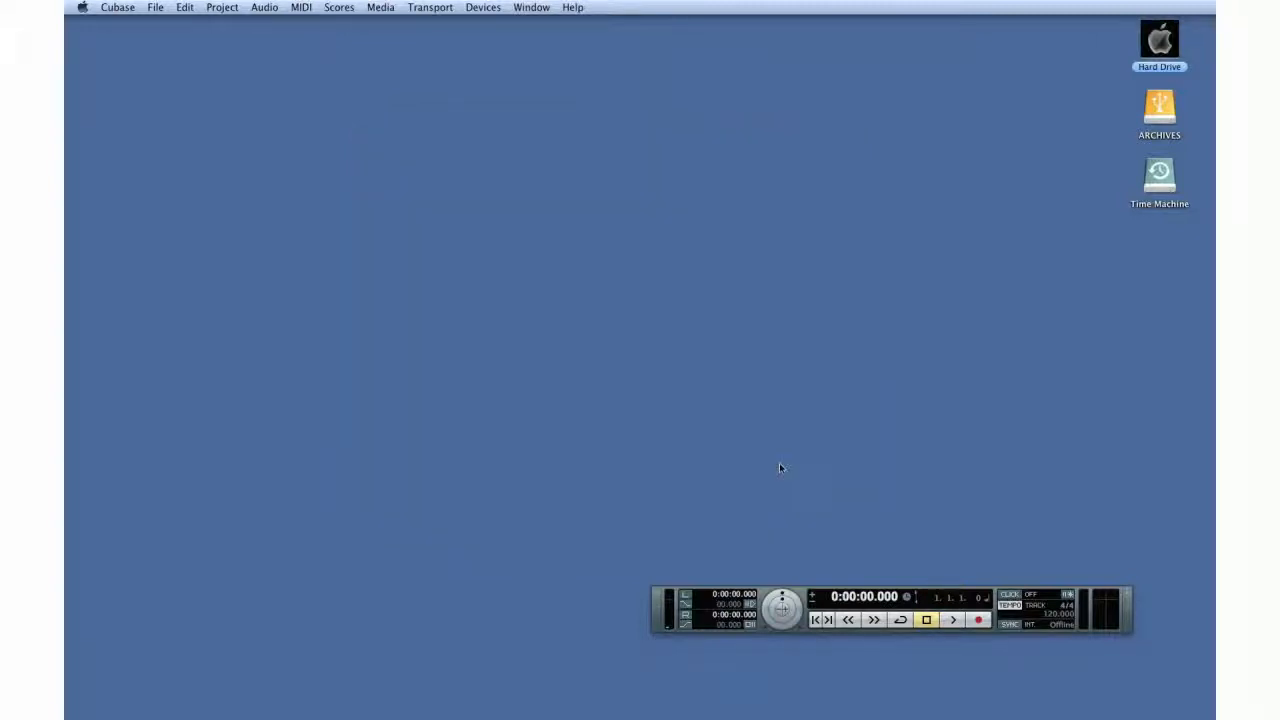
{"action": "left_click", "coordinate": [483, 7]}
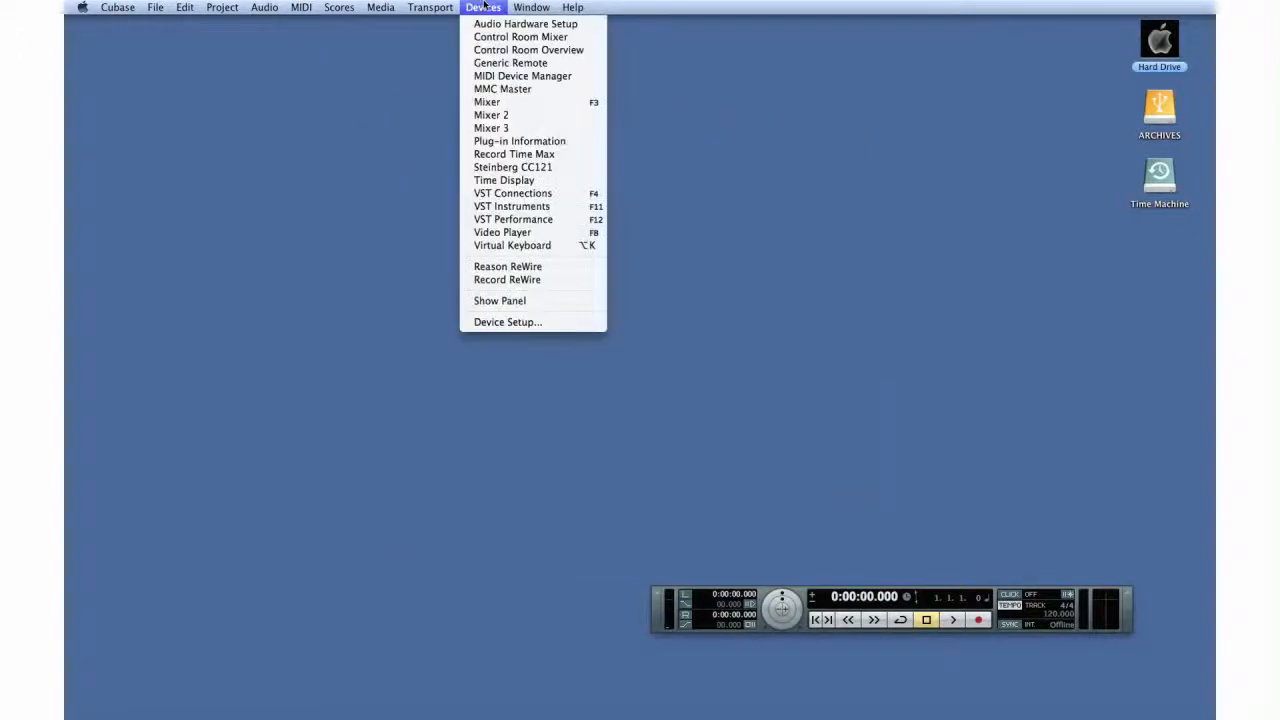
{"action": "mouse_move", "coordinate": [512, 193]}
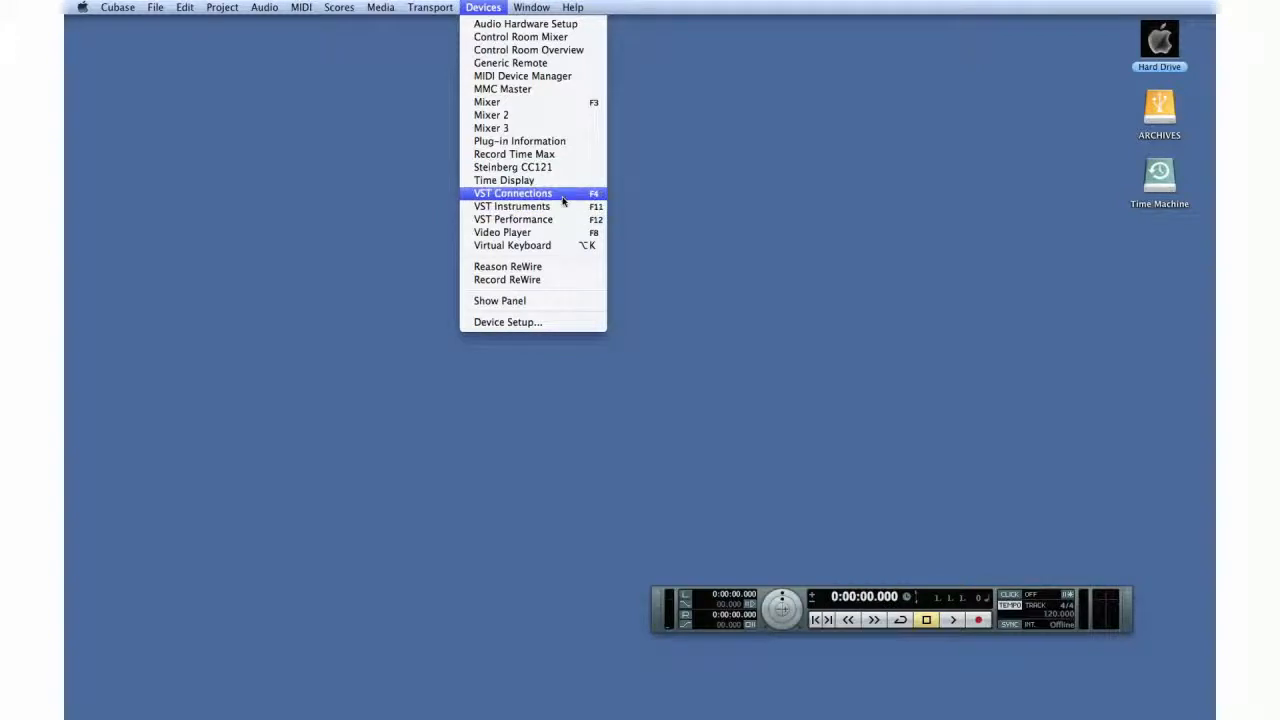
{"action": "left_click", "coordinate": [512, 193]}
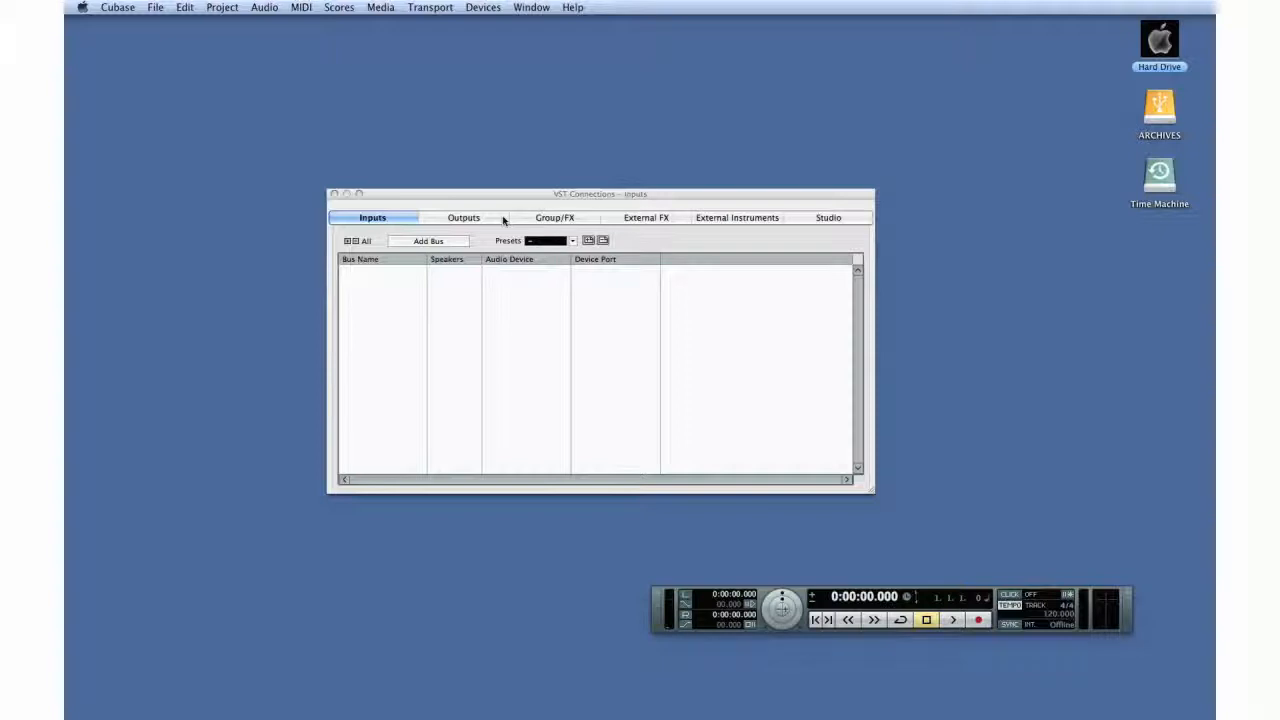
{"action": "left_click", "coordinate": [463, 217]}
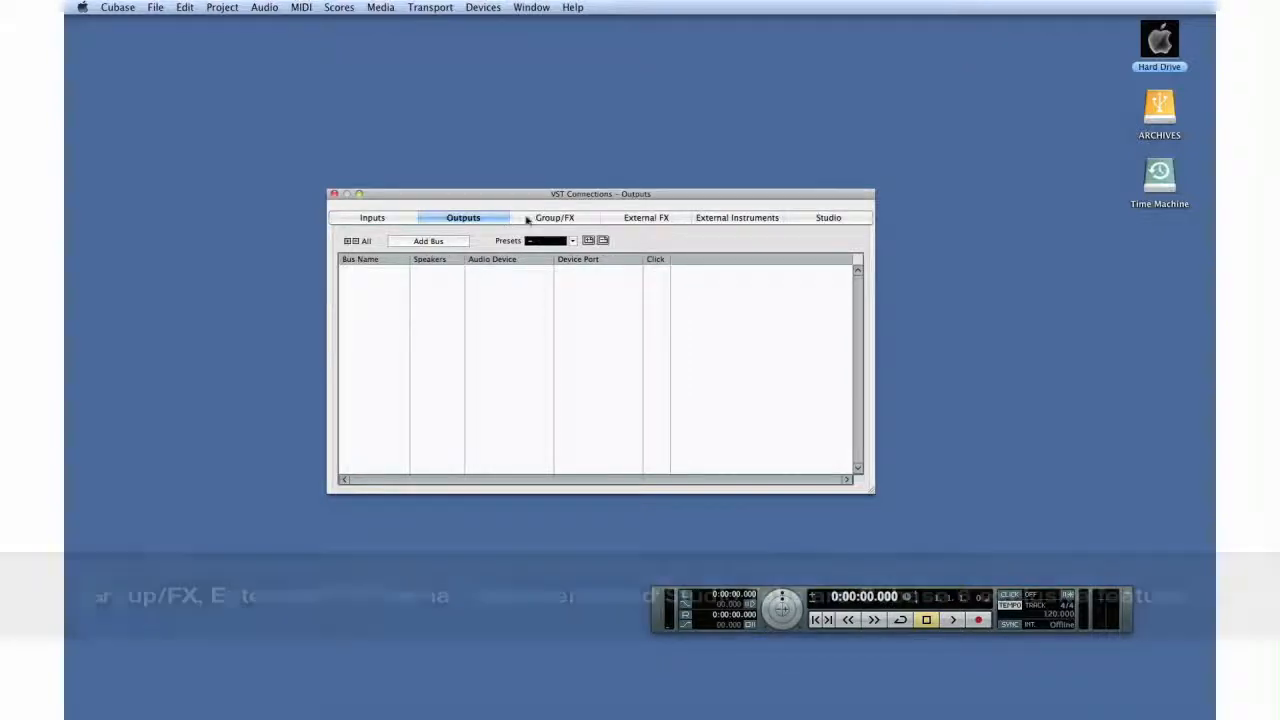
{"action": "left_click", "coordinate": [645, 217]}
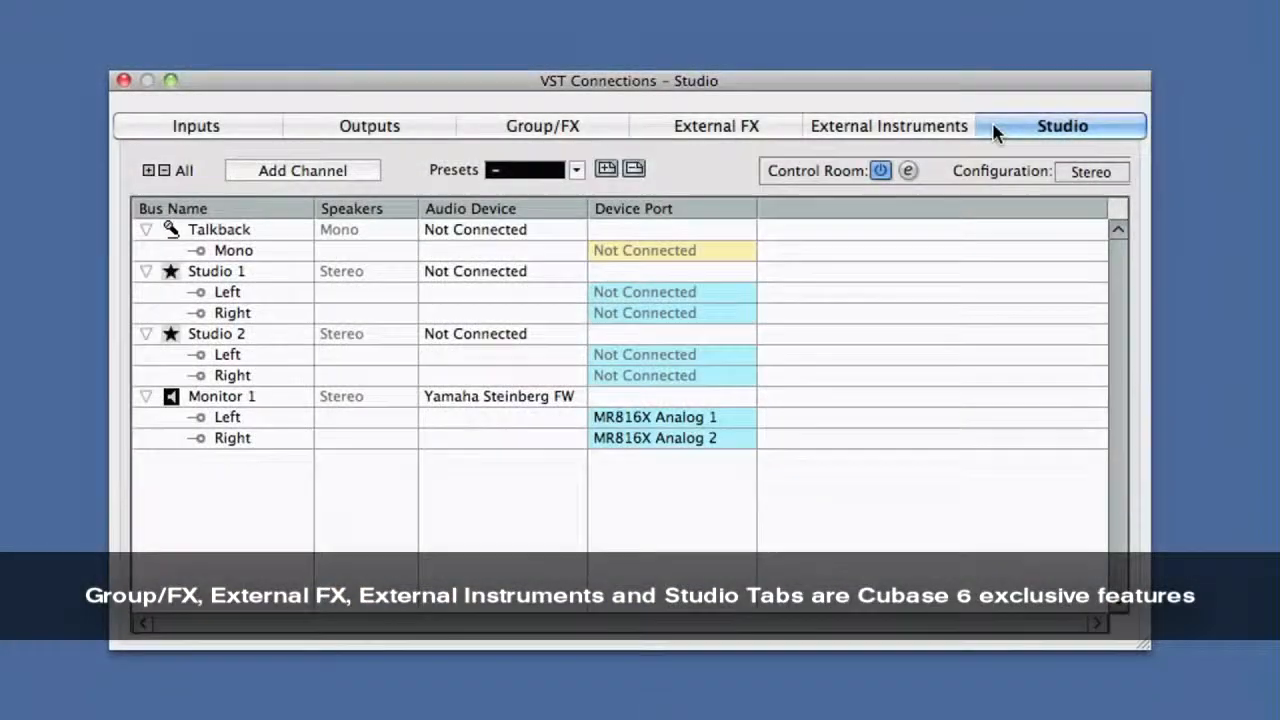
{"action": "left_click", "coordinate": [196, 125]}
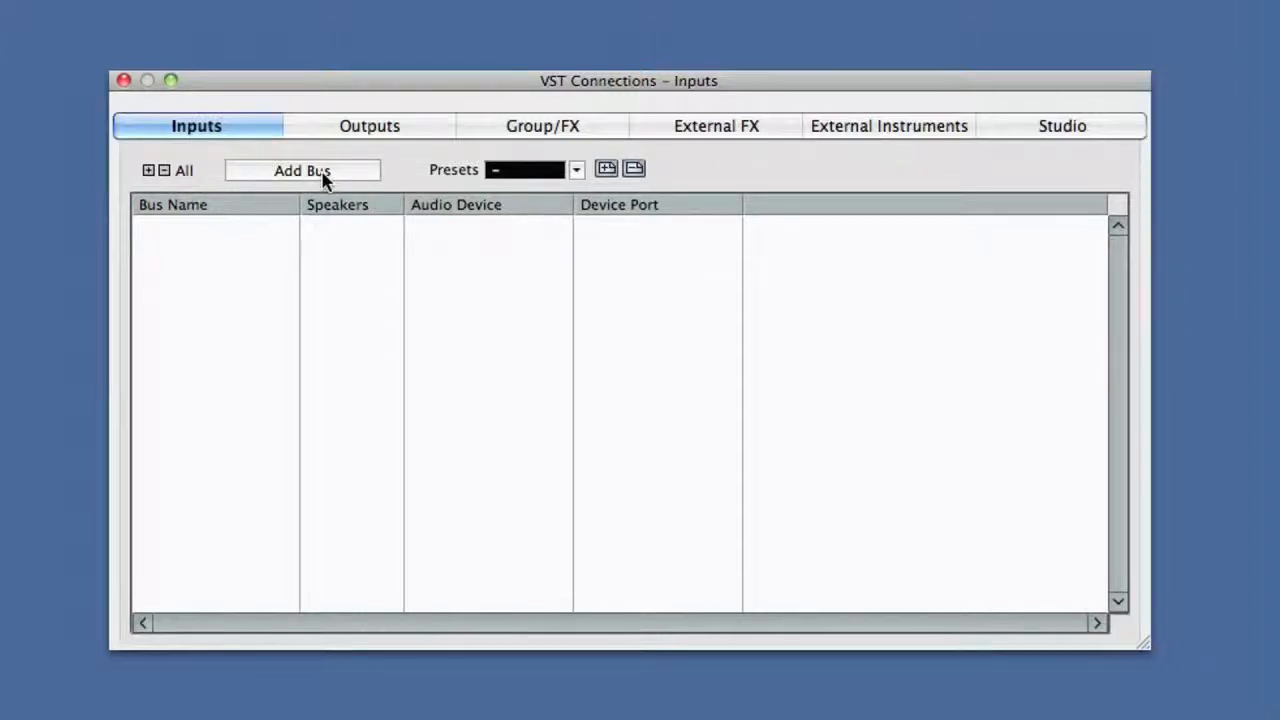
{"action": "mouse_move", "coordinate": [200, 210]}
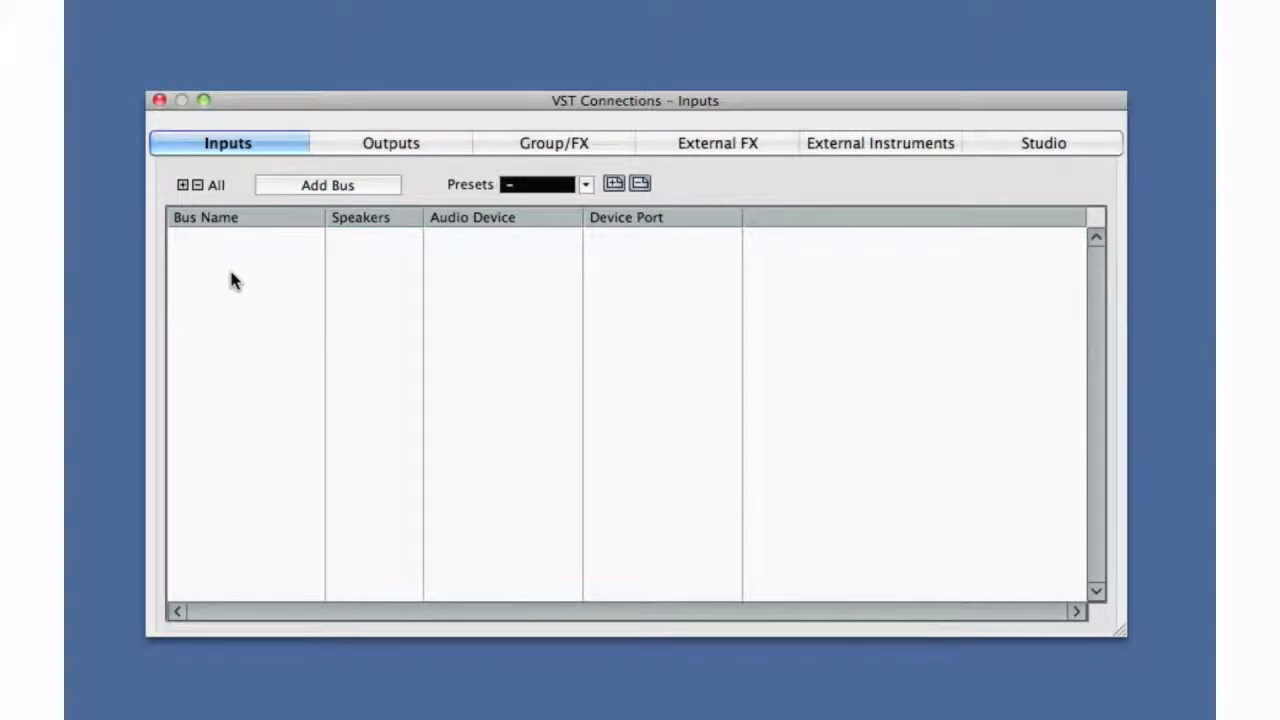
{"action": "mouse_move", "coordinate": [380, 214]}
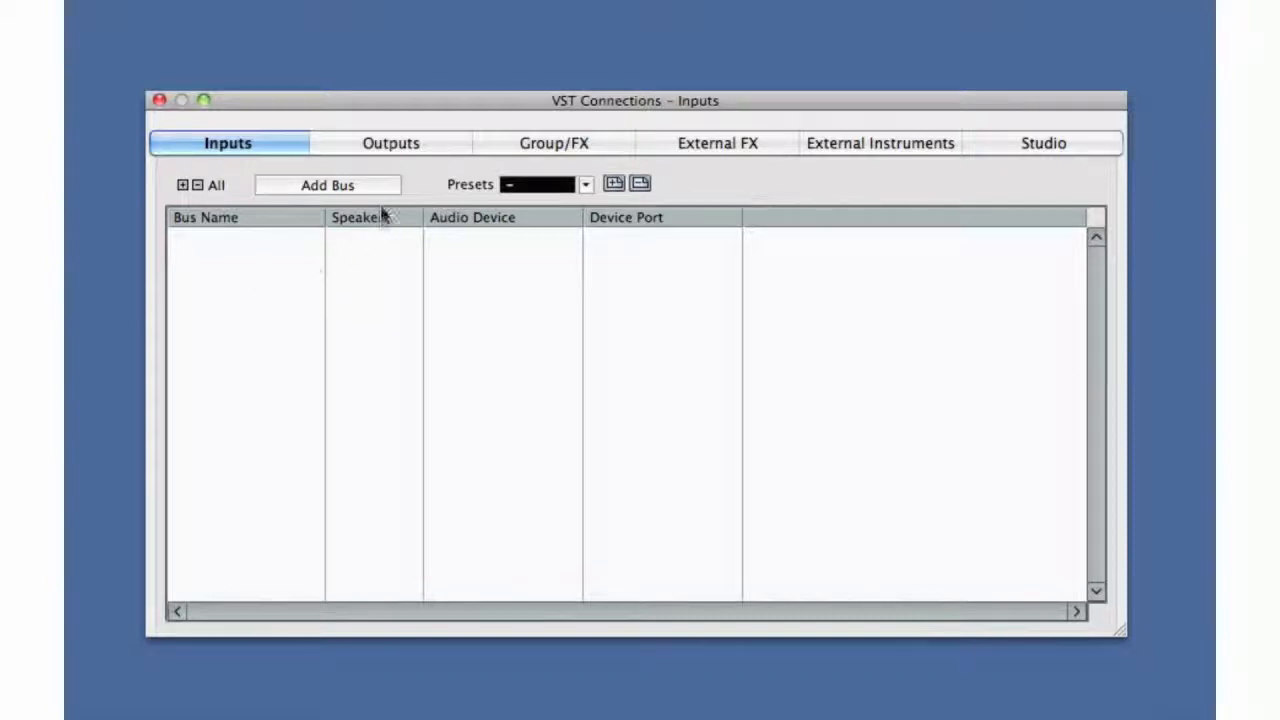
Step: Add two Mono input buses, Mono In and Mono In 2, on MR816X Analog 1 and 2
{"action": "left_click", "coordinate": [327, 185]}
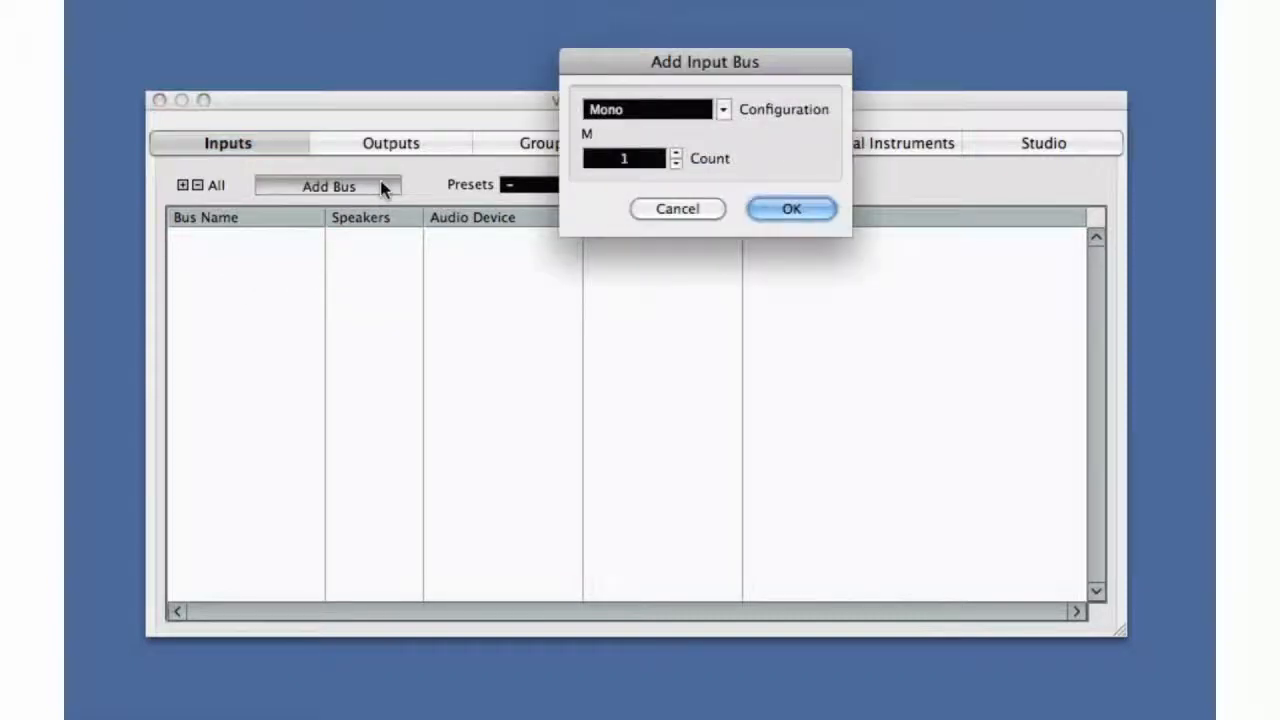
{"action": "mouse_move", "coordinate": [490, 173]}
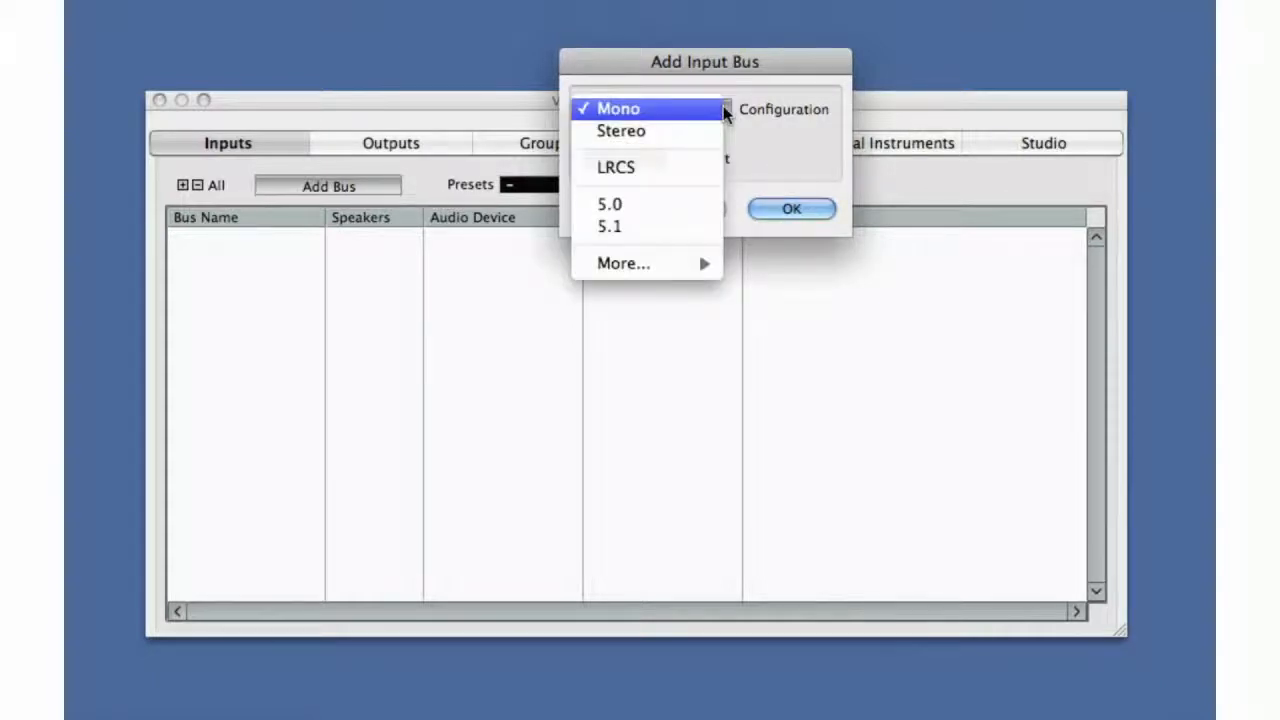
{"action": "mouse_move", "coordinate": [645, 167]}
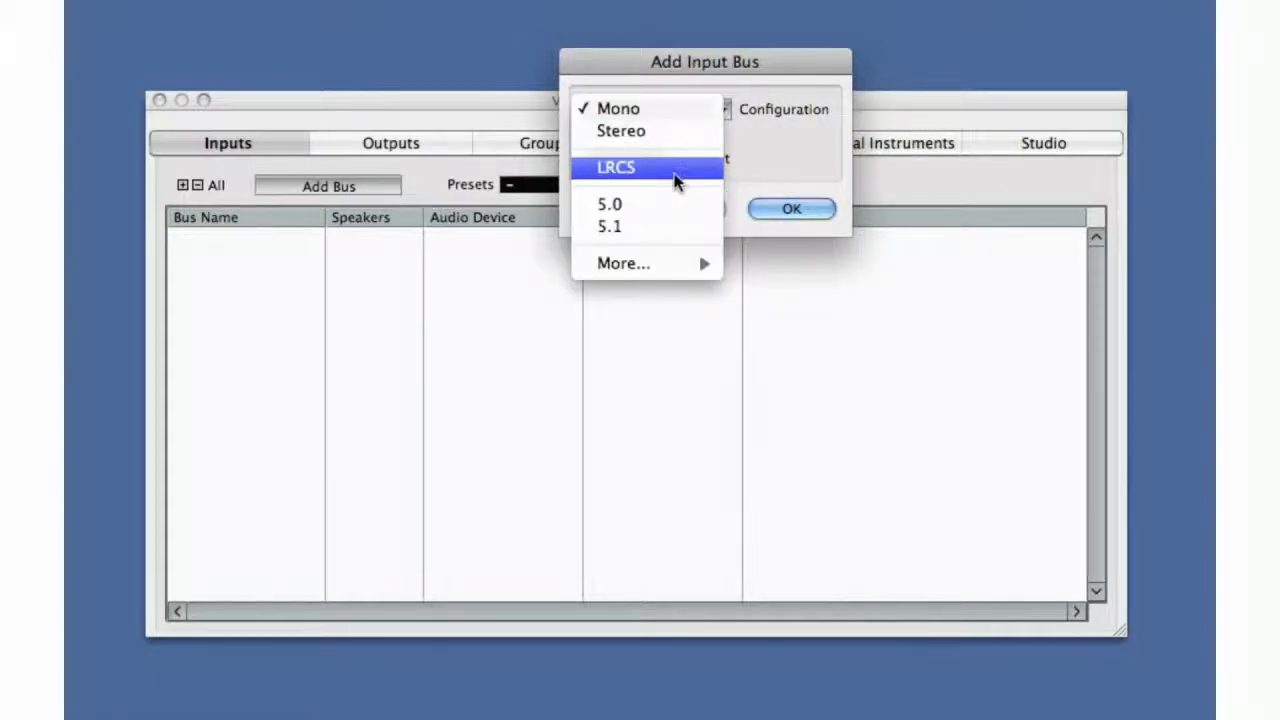
{"action": "mouse_move", "coordinate": [667, 112]}
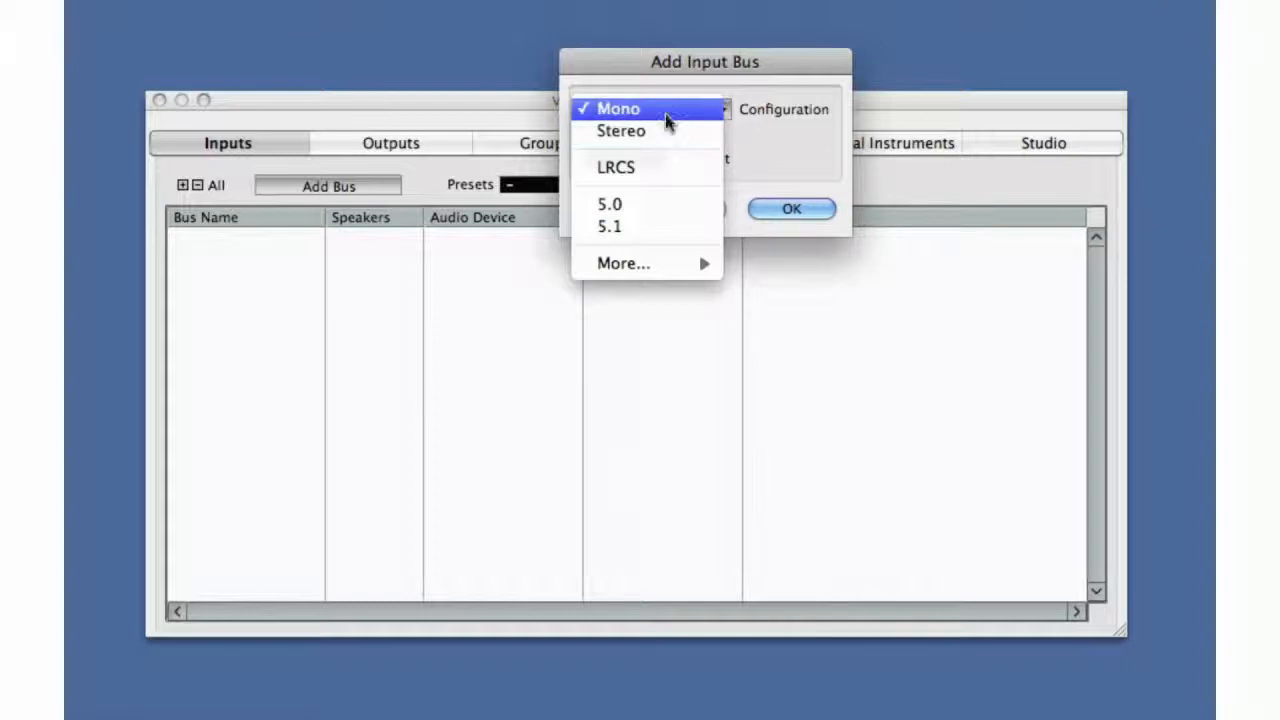
{"action": "left_click", "coordinate": [618, 108]}
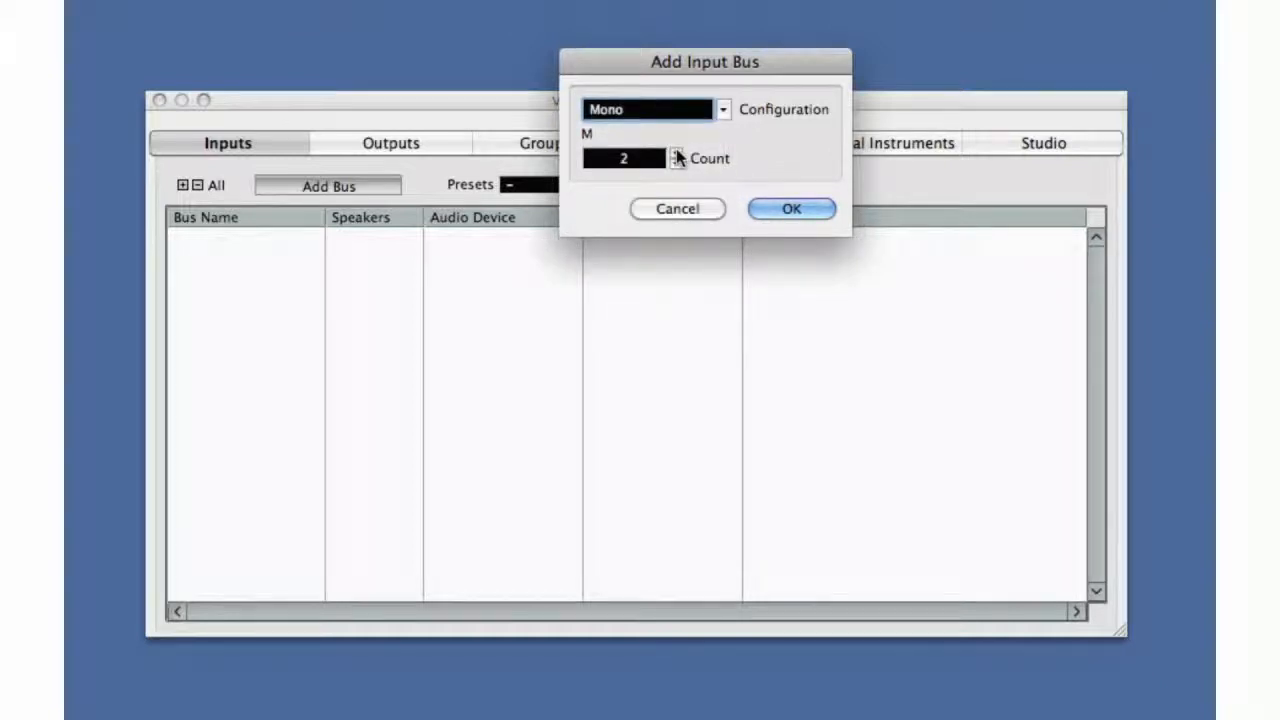
{"action": "left_click", "coordinate": [791, 208]}
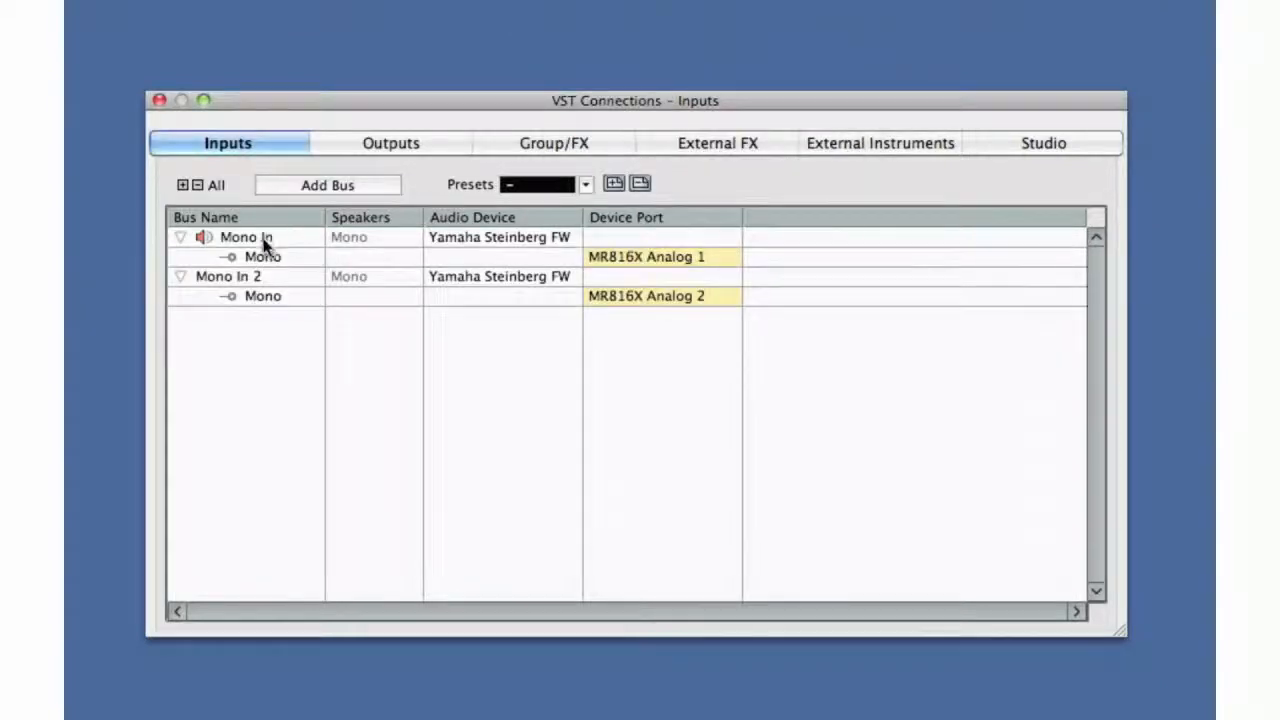
Step: Name the first input bus 'Guitar Mic' and the second 'Vocal Mic'
{"action": "double_click", "coordinate": [244, 237]}
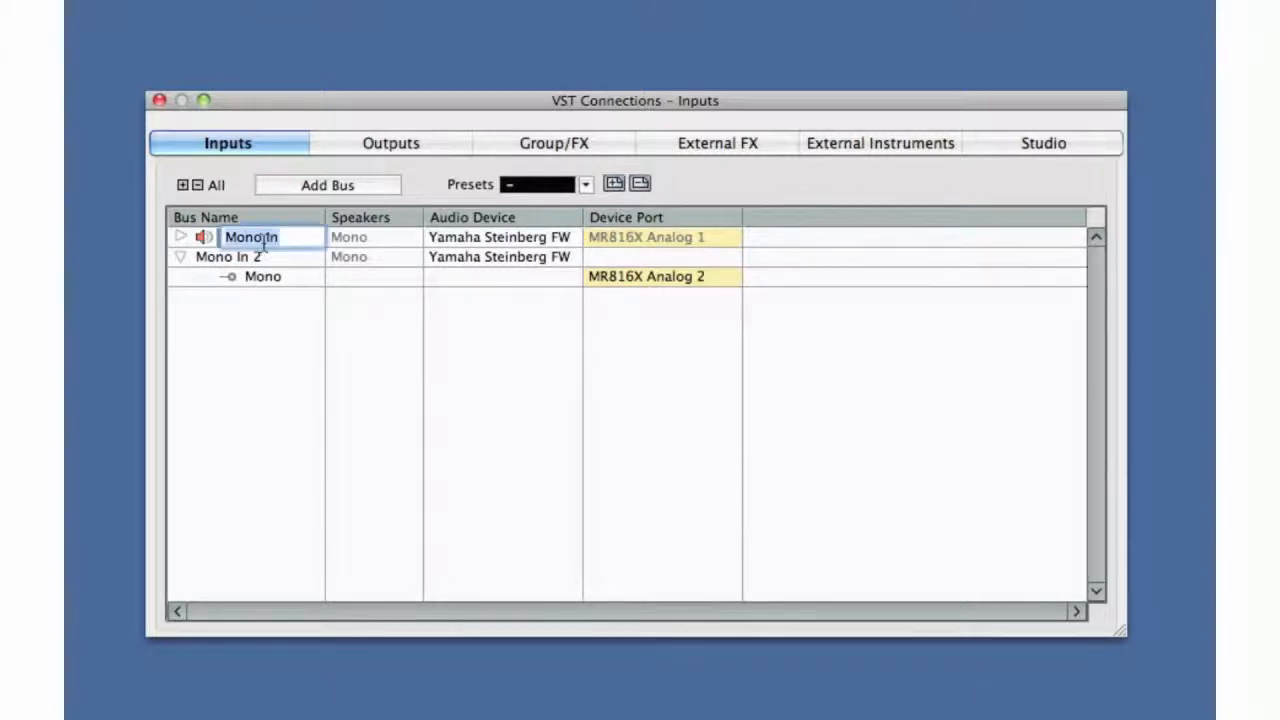
{"action": "type", "text": "Guitar Mic"}
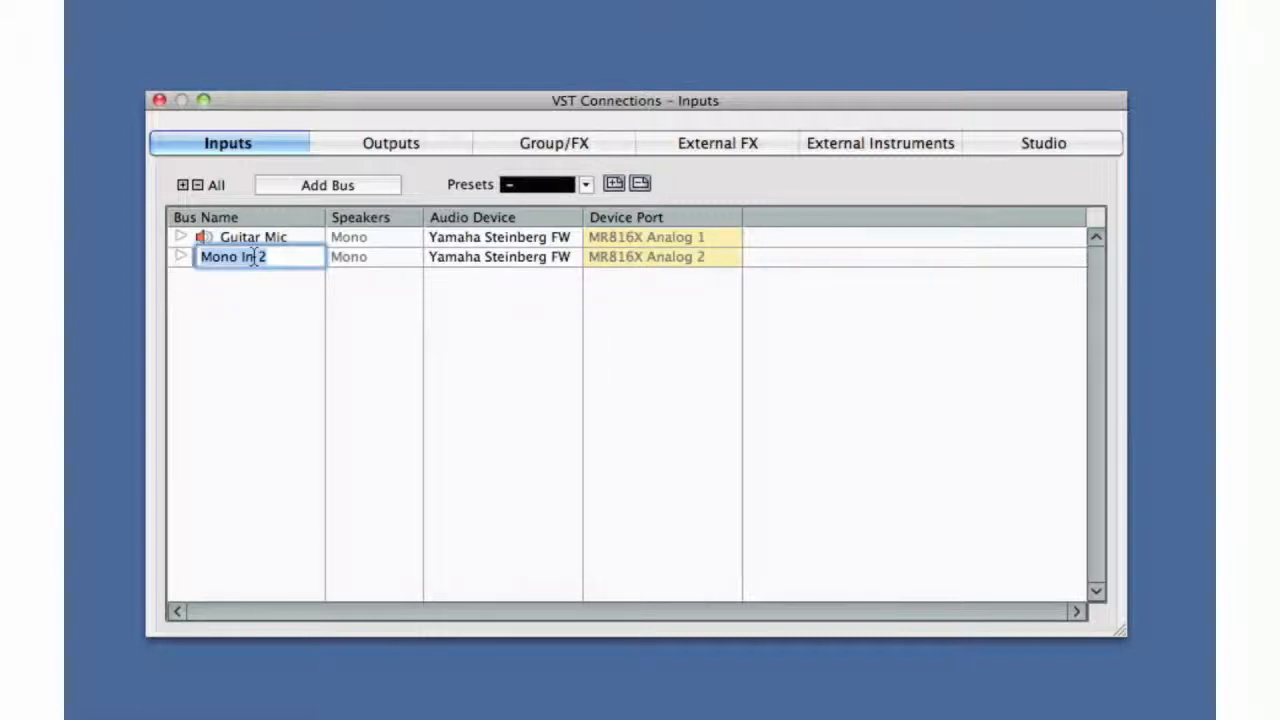
{"action": "type", "text": "Vocal Mic"}
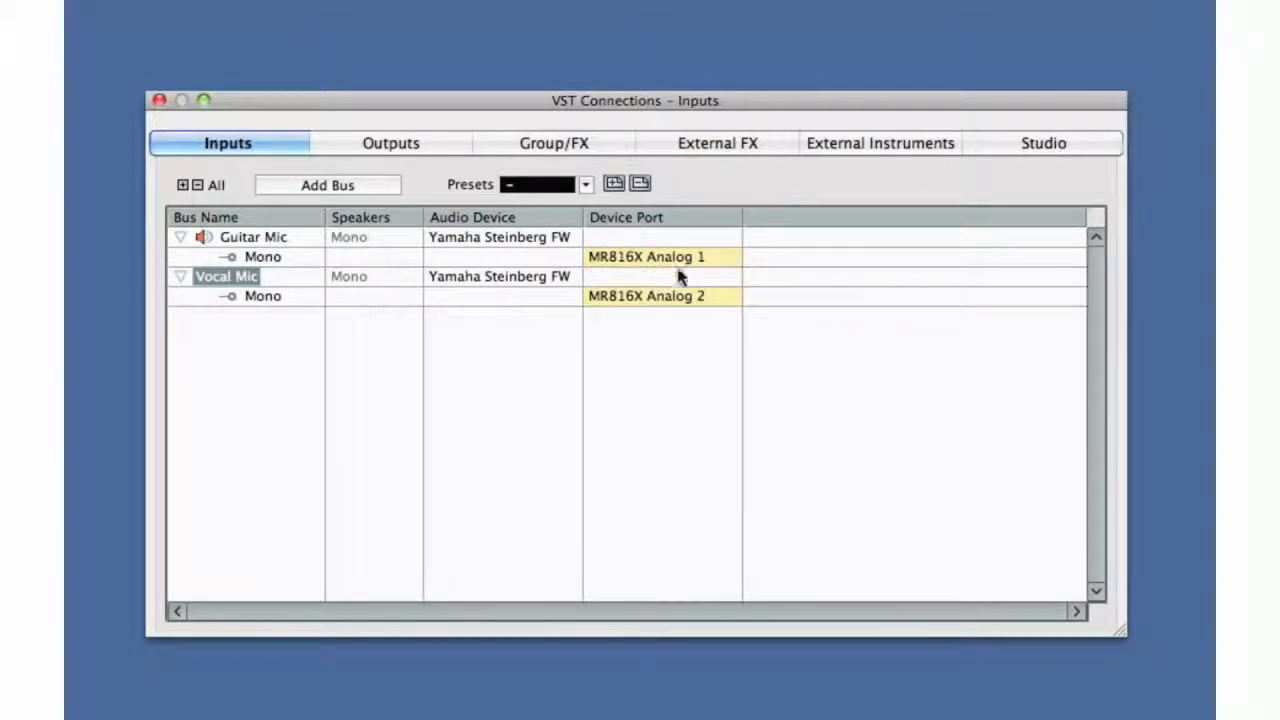
{"action": "left_click", "coordinate": [660, 296]}
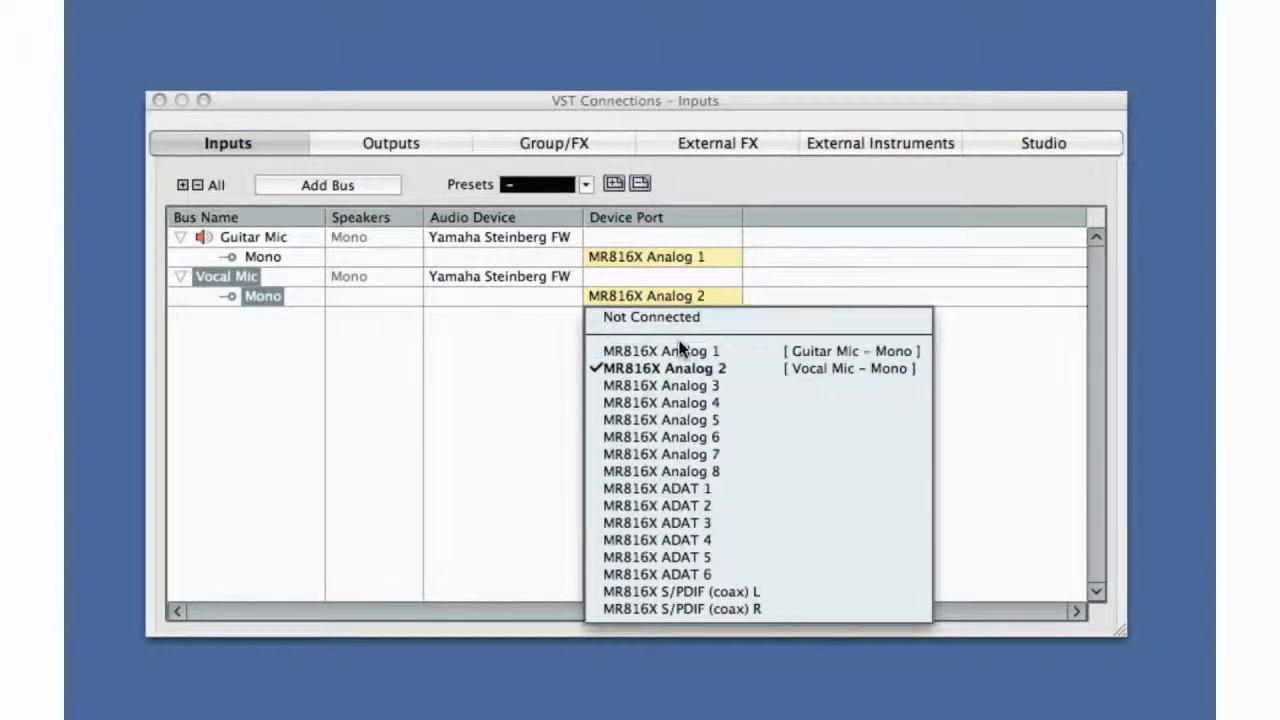
{"action": "left_click", "coordinate": [659, 368]}
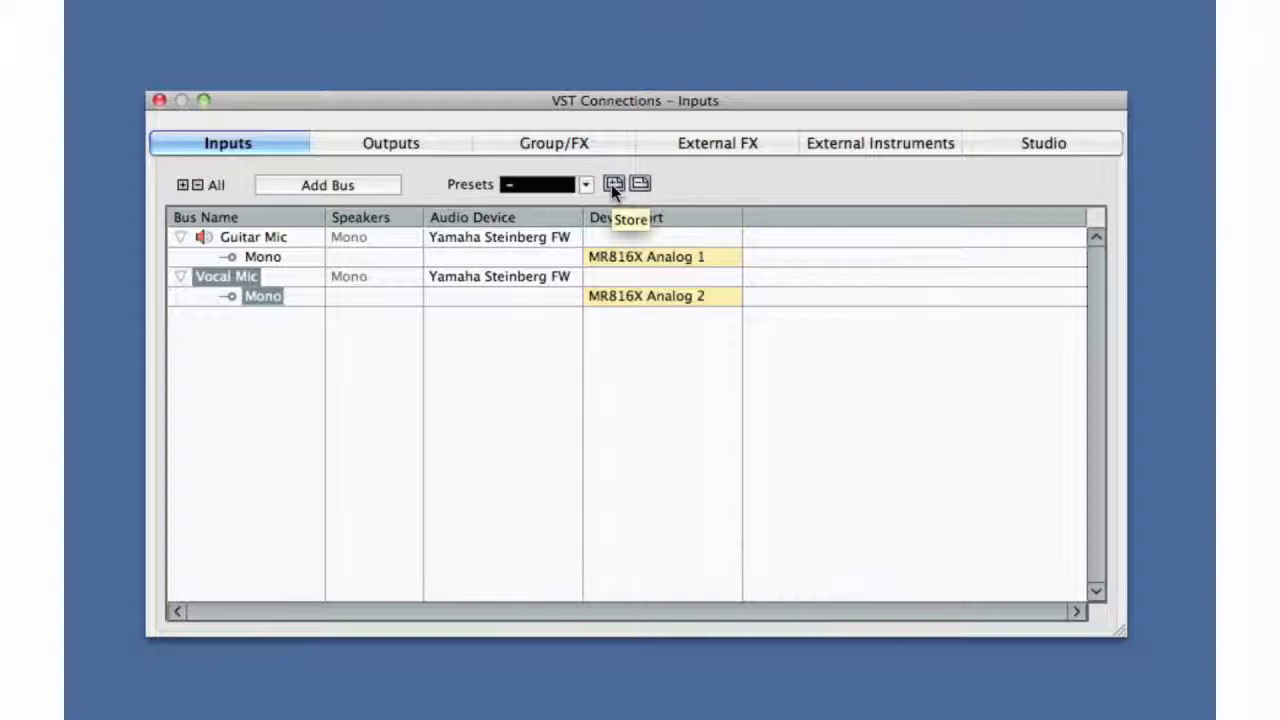
{"action": "mouse_move", "coordinate": [675, 190]}
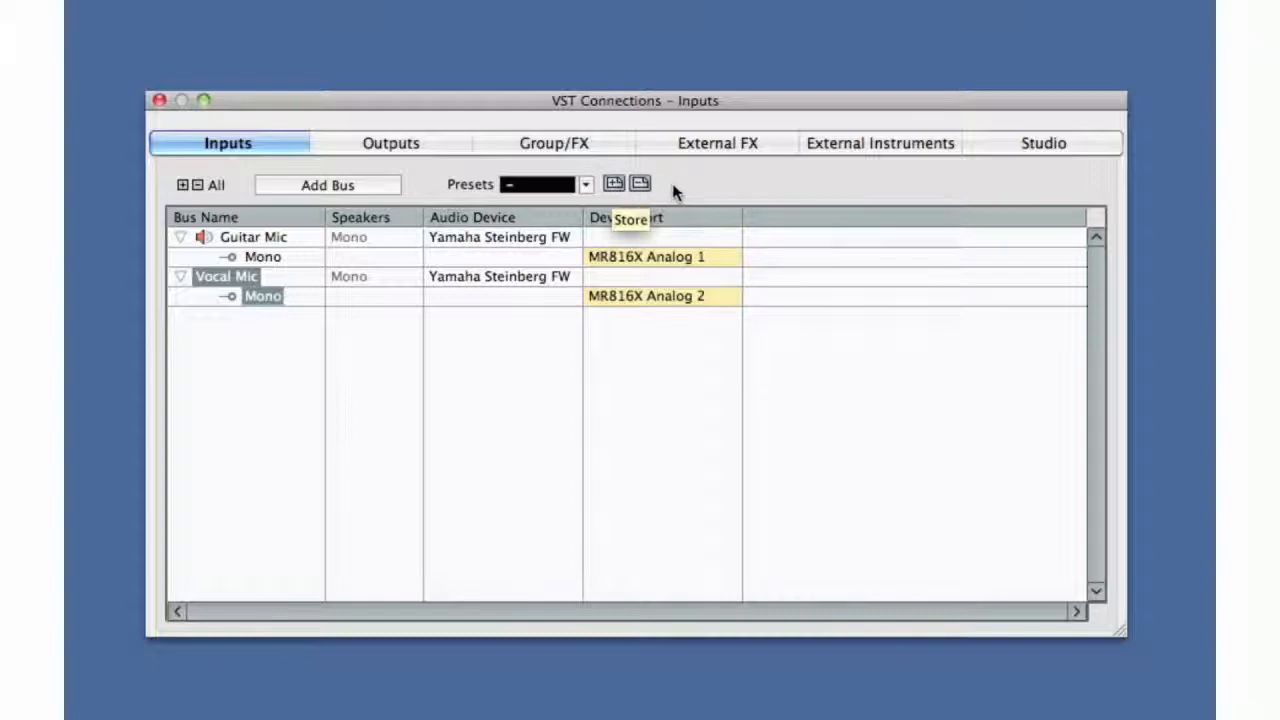
{"action": "mouse_move", "coordinate": [678, 190]}
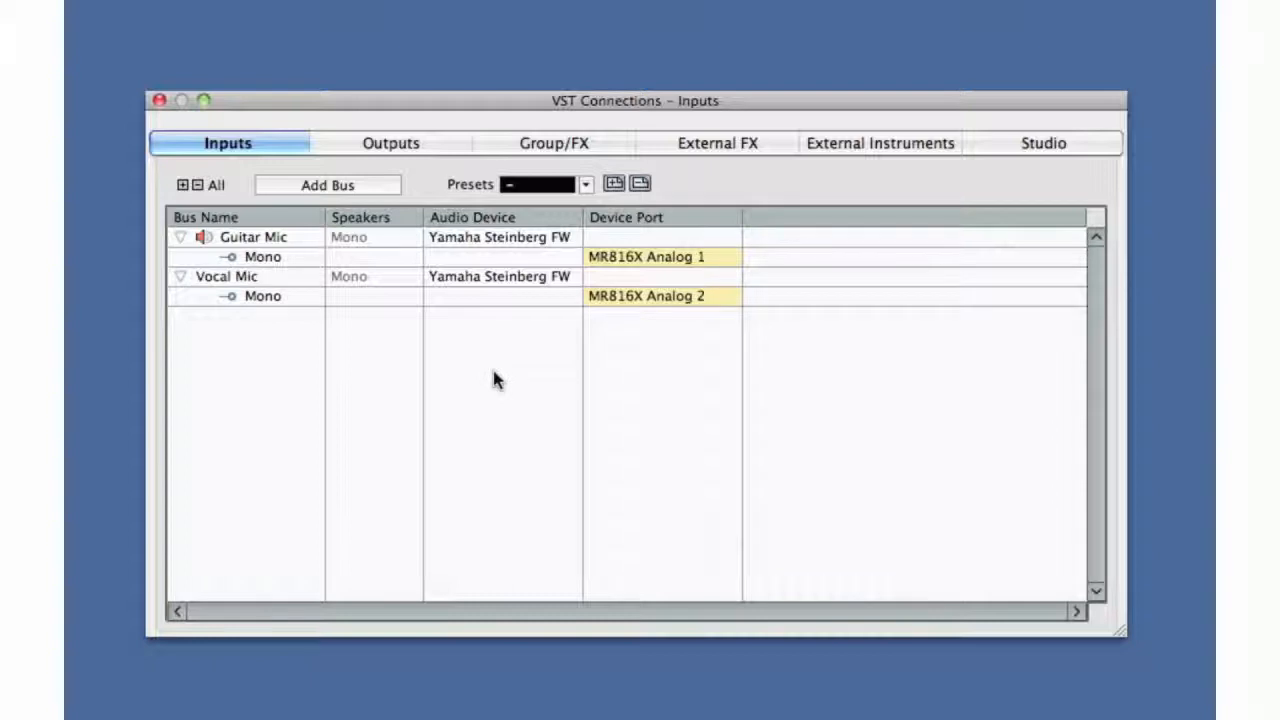
{"action": "mouse_move", "coordinate": [490, 390]}
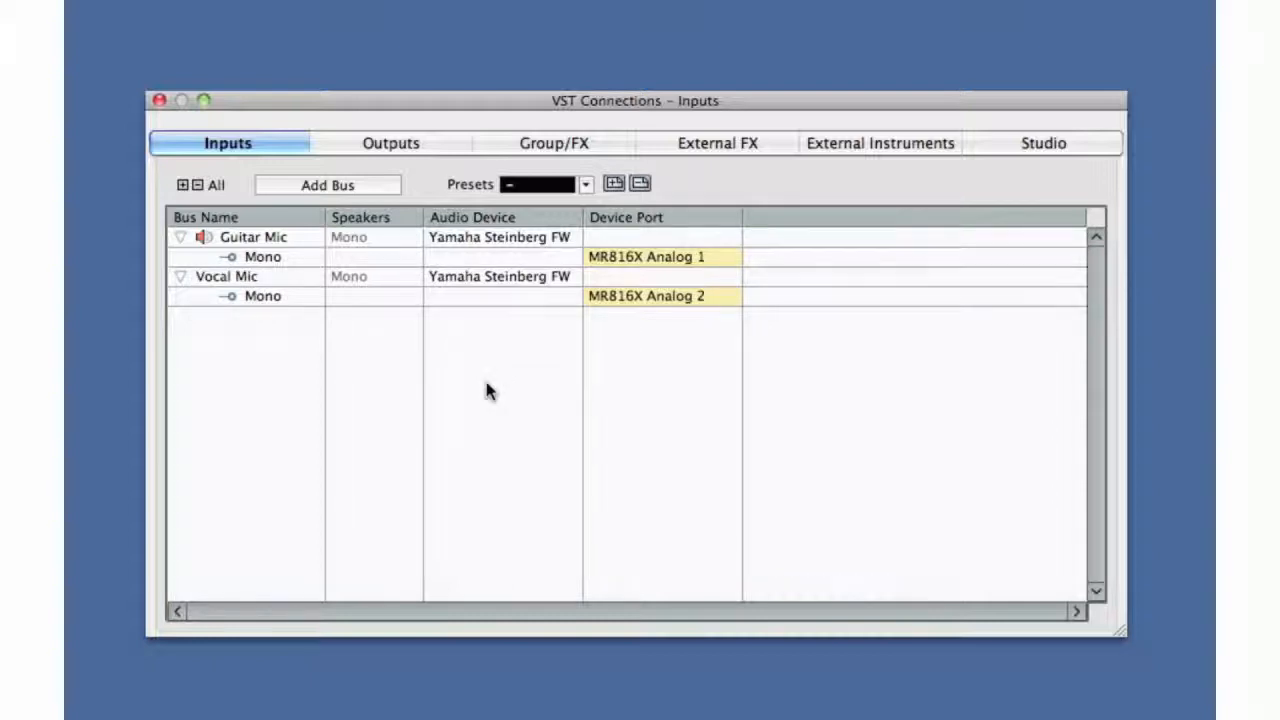
Step: On the Outputs page, add a Stereo bus, Stereo Out, on MR816X Analog 3 and 4
{"action": "left_click", "coordinate": [390, 142]}
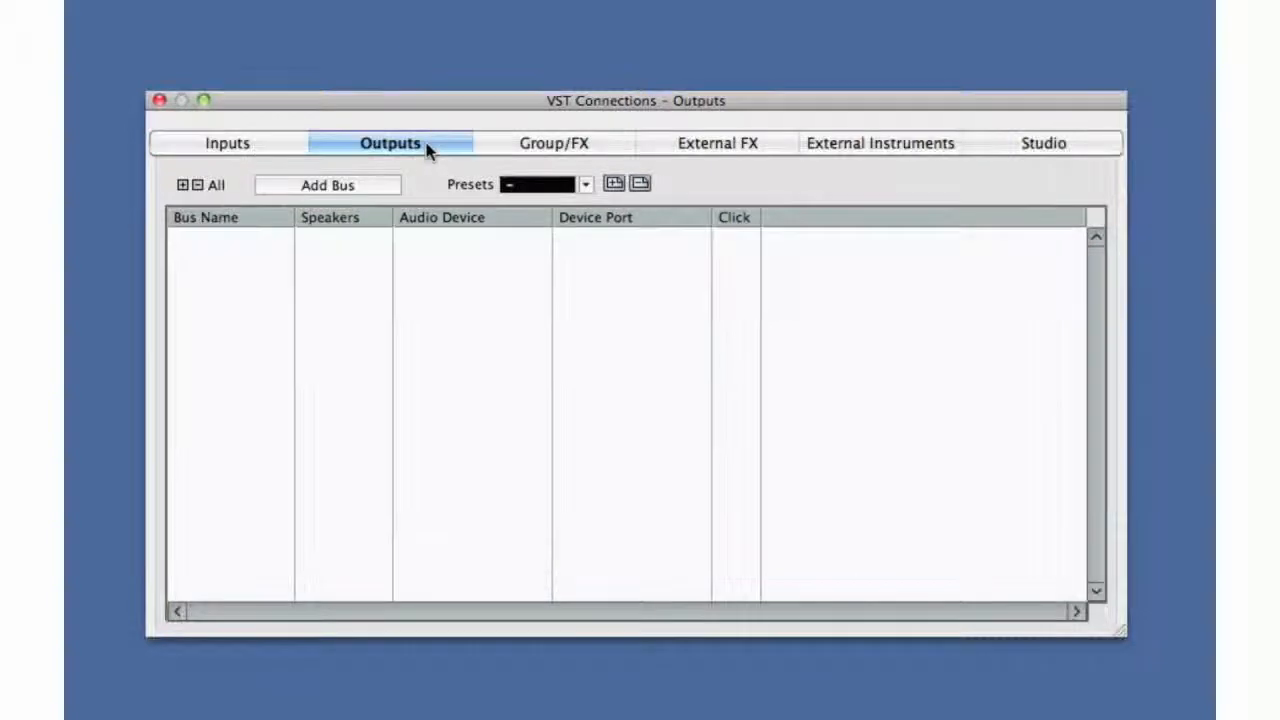
{"action": "left_click", "coordinate": [327, 185]}
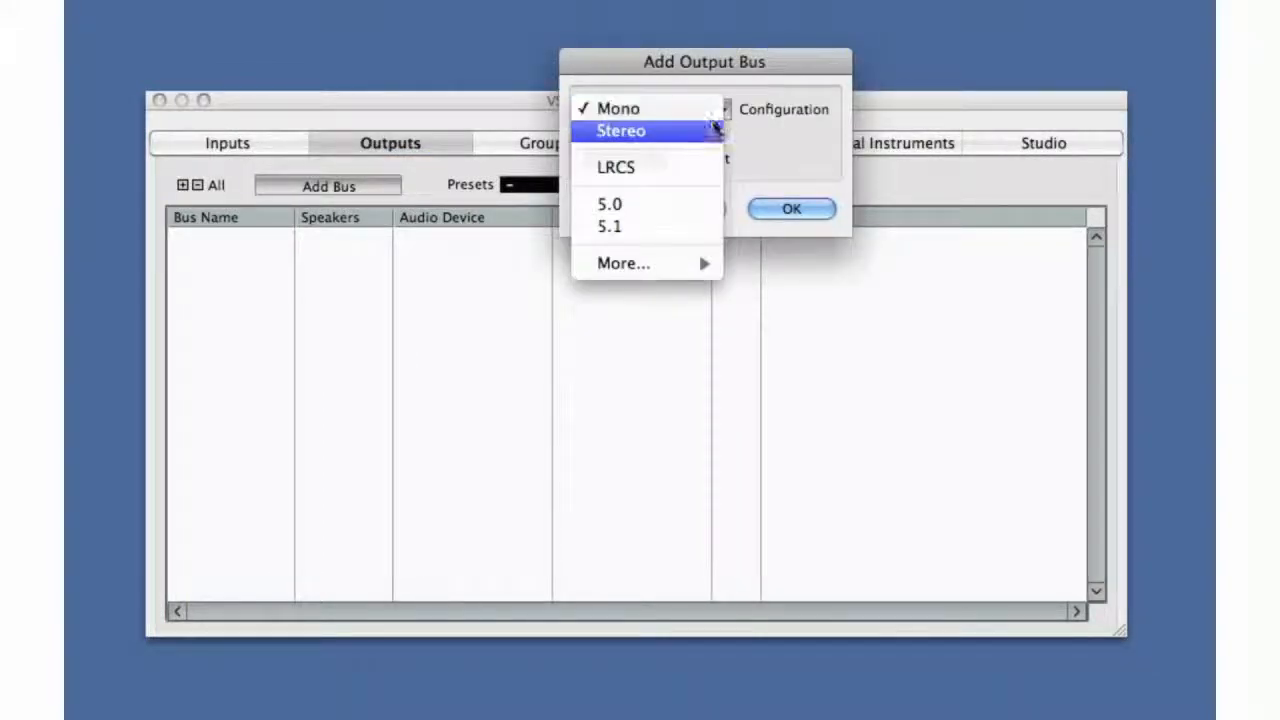
{"action": "left_click", "coordinate": [621, 130]}
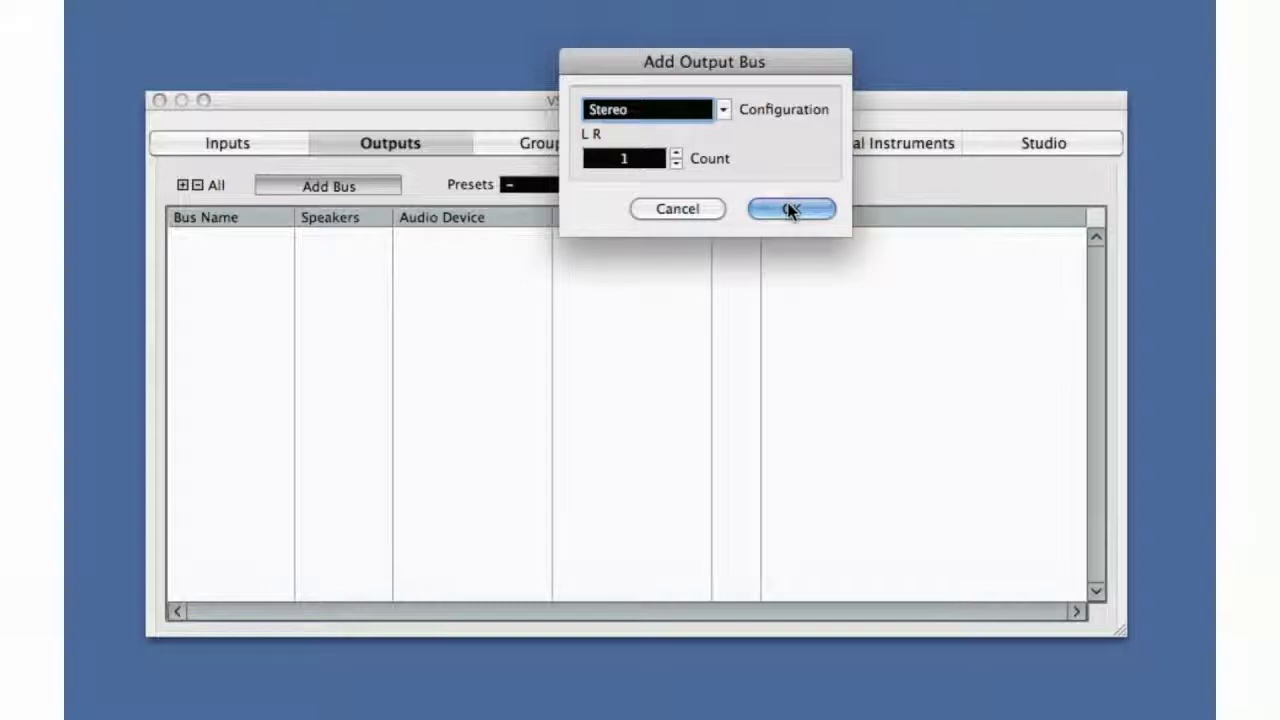
{"action": "left_click", "coordinate": [791, 208]}
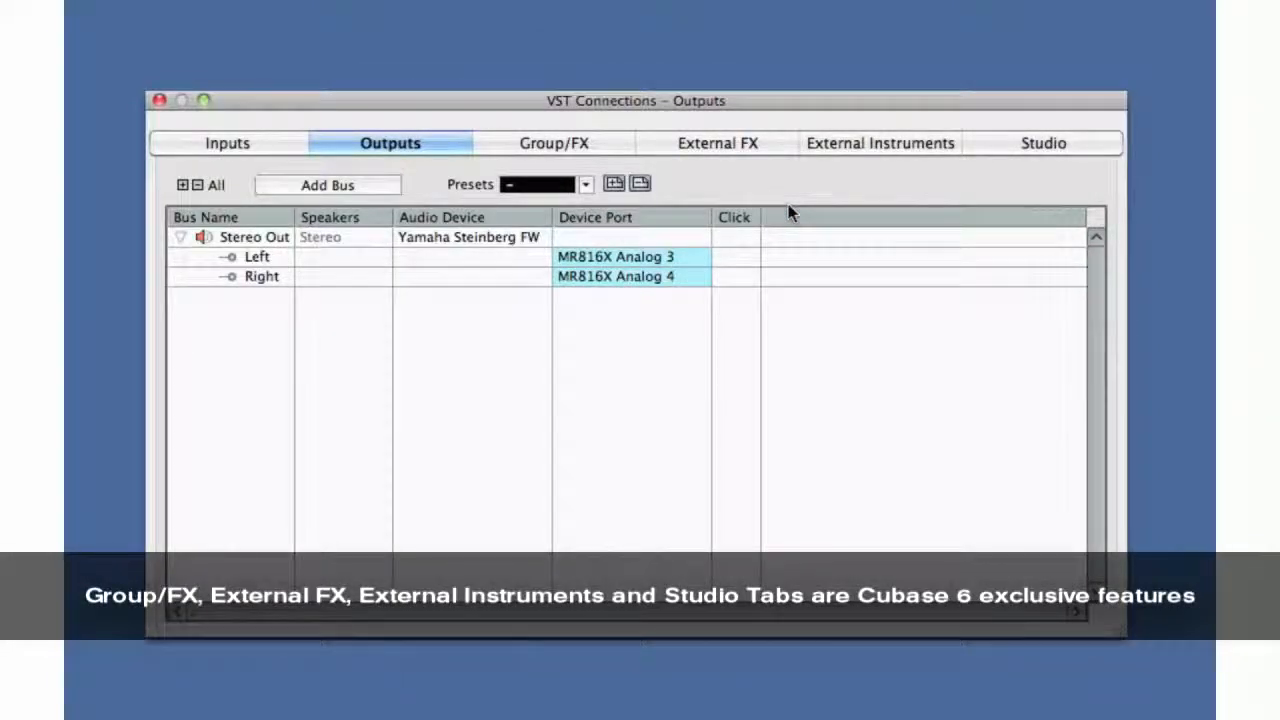
{"action": "mouse_move", "coordinate": [687, 348]}
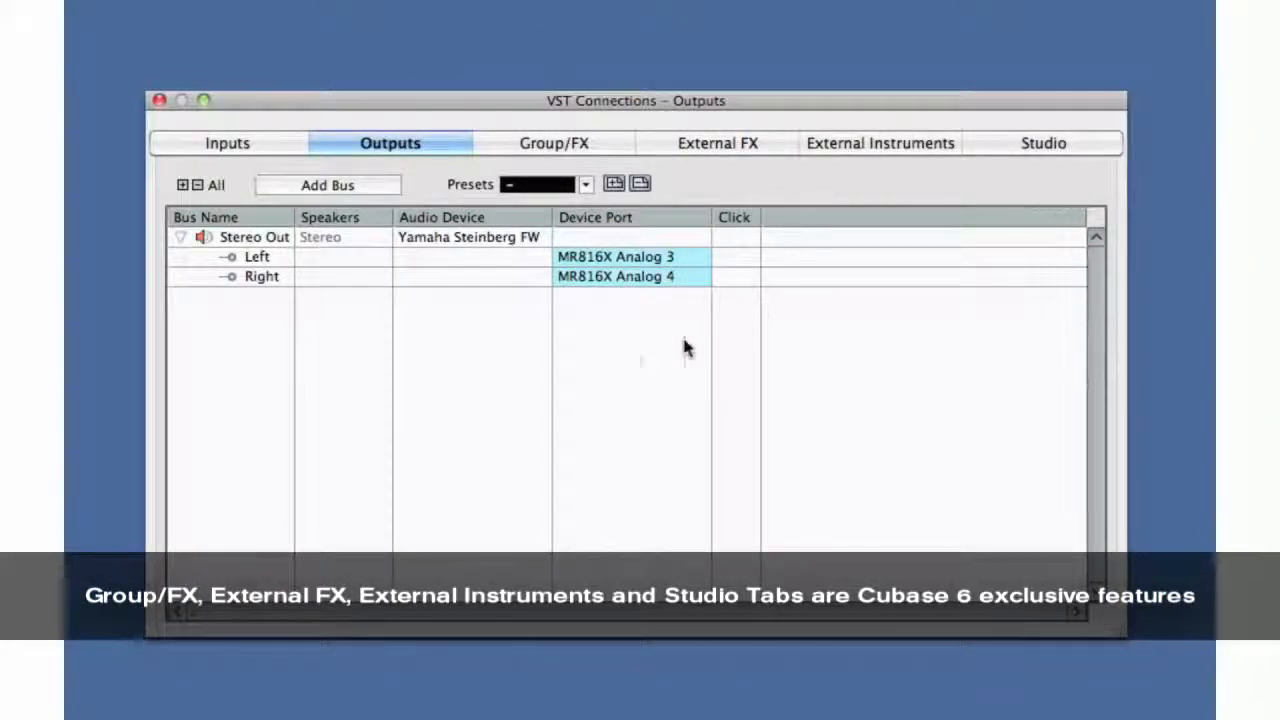